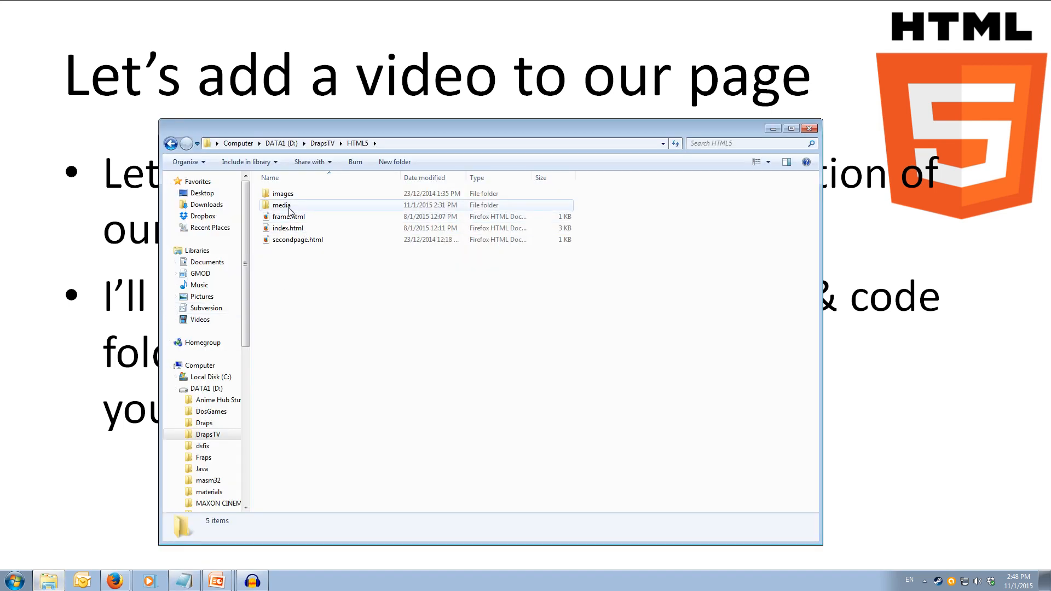
# Step: Open index.html from the HTML5 folder with Edit with Notepad++
pyautogui.doubleClick(281, 204)
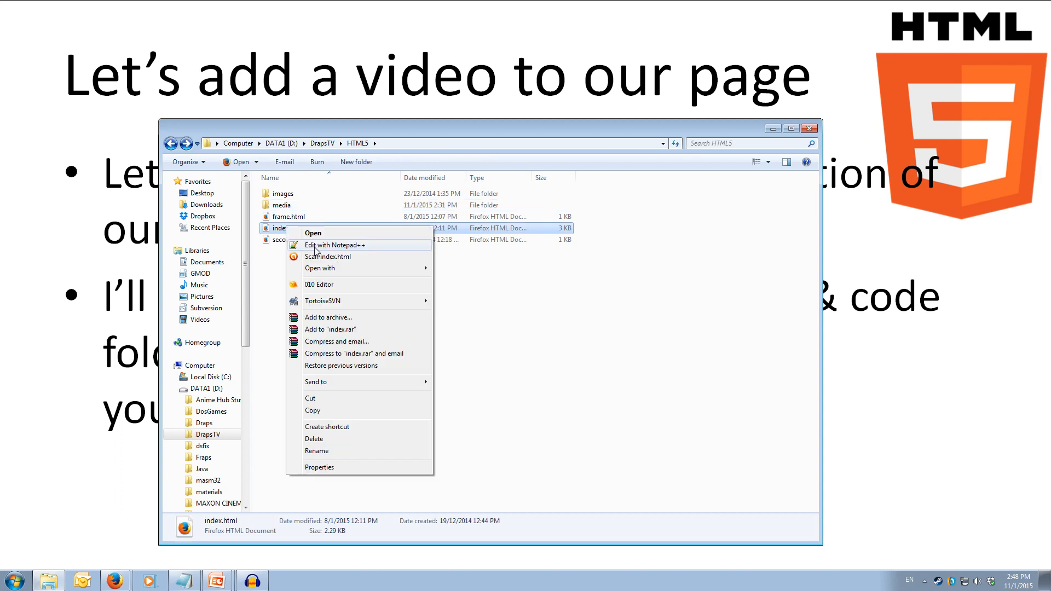
pyautogui.click(599, 329)
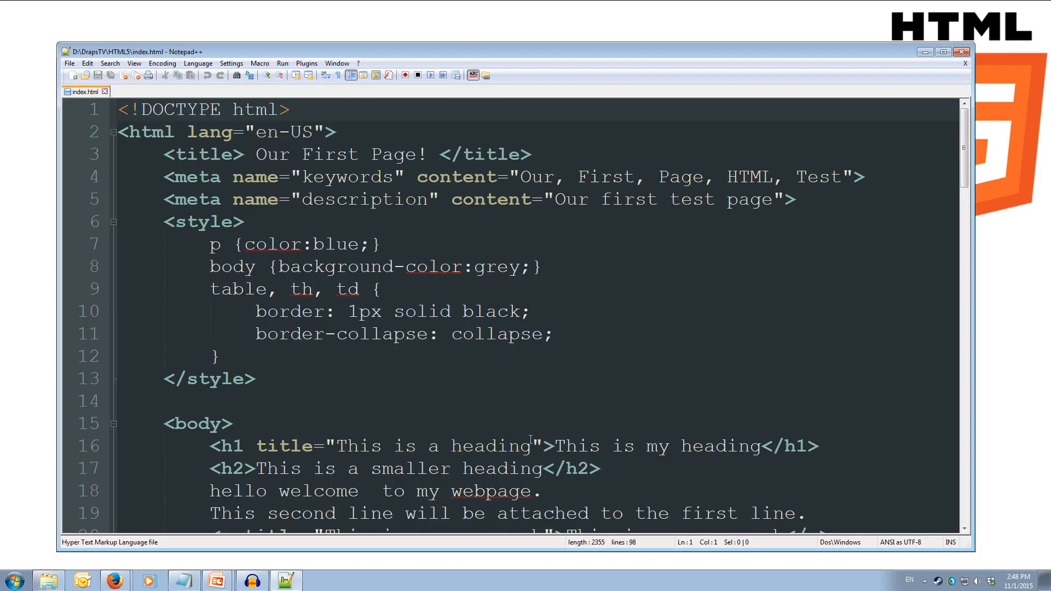
# Step: Add an <h2> Media </h2> heading on a new line after the iframe block
pyautogui.scroll(-3)
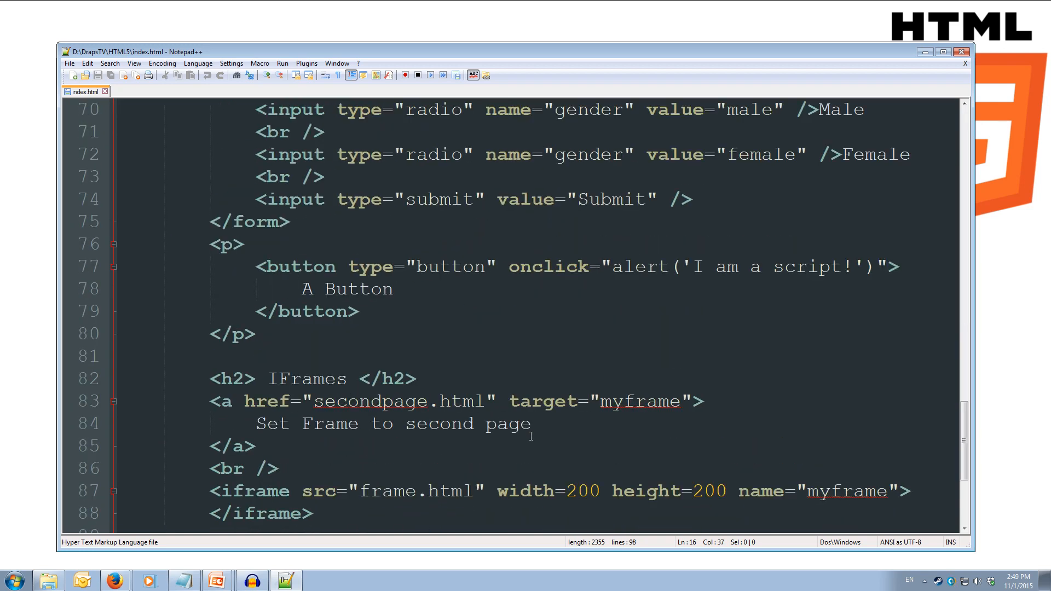
pyautogui.scroll(-3)
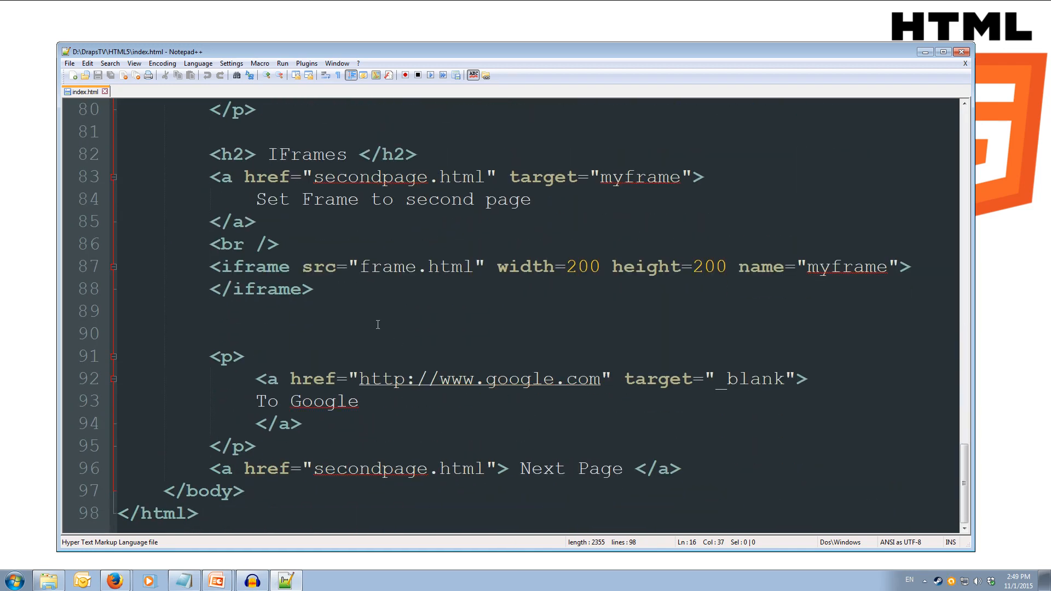
pyautogui.press('enter')
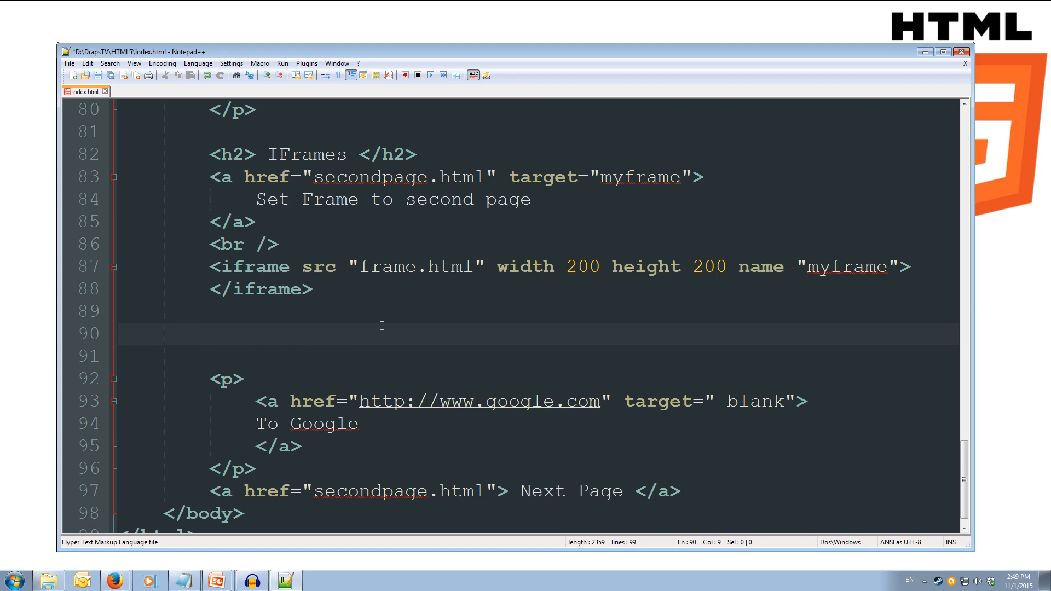
pyautogui.write('<h2')
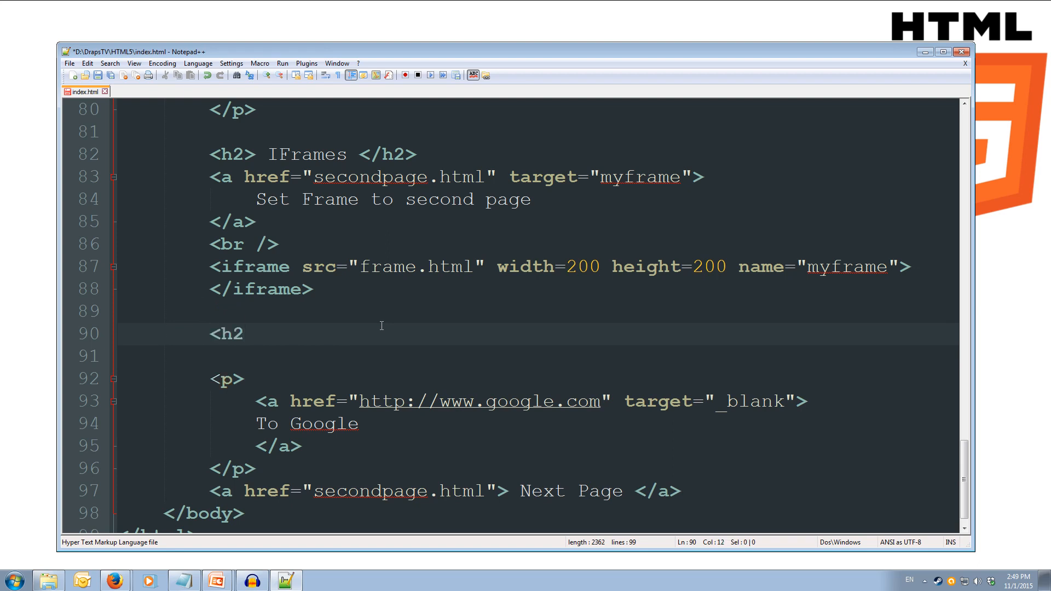
pyautogui.click(244, 334)
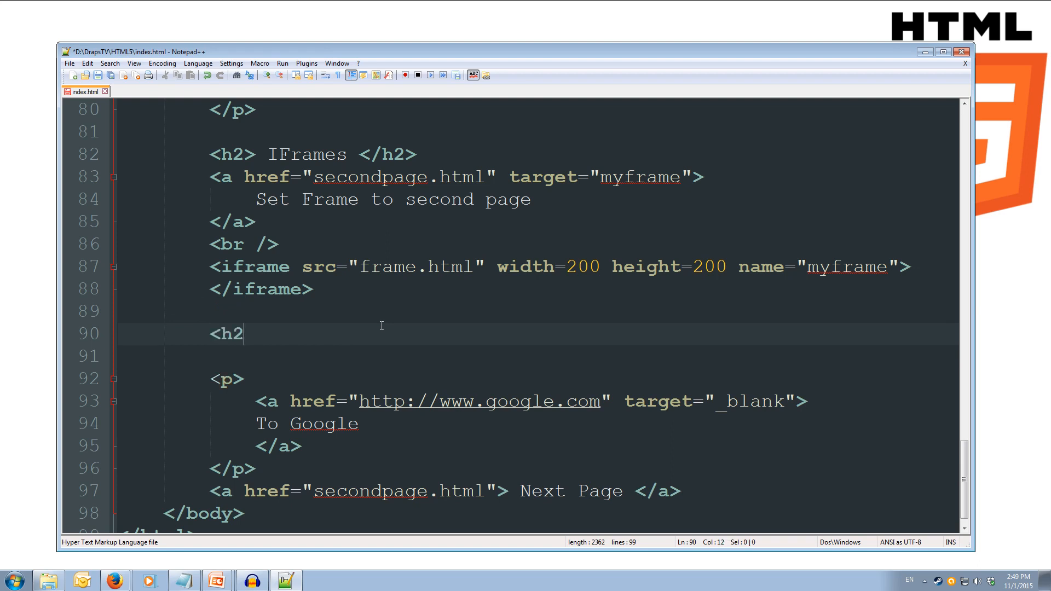
pyautogui.write('Med')
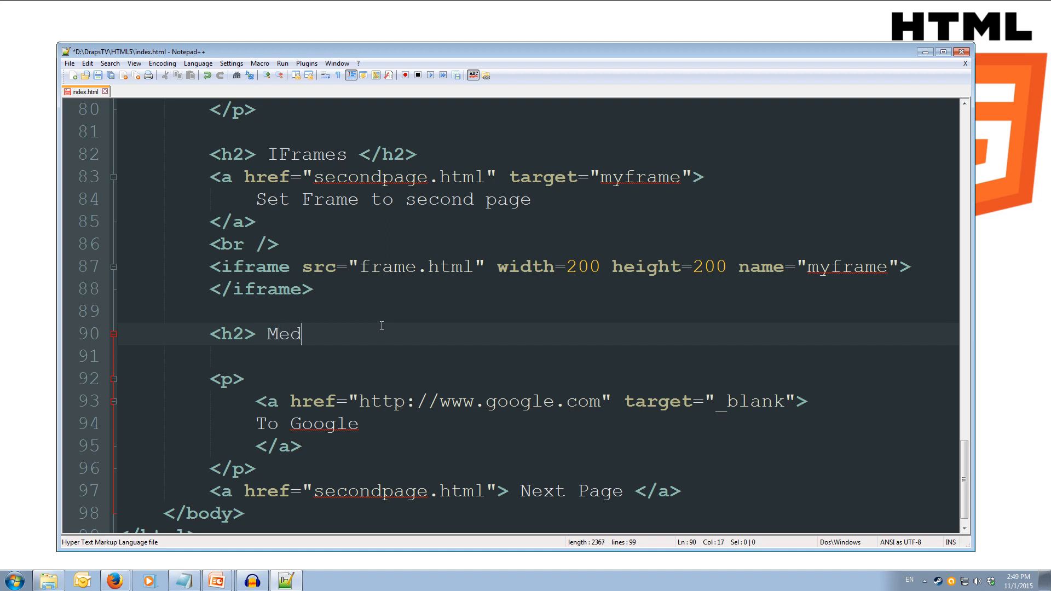
pyautogui.write('ia </')
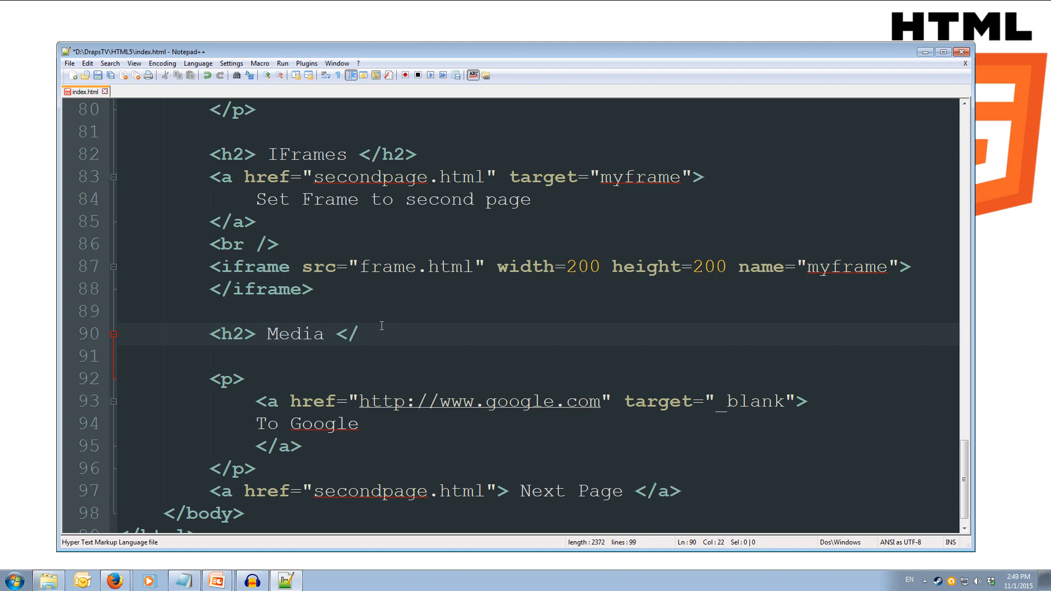
pyautogui.write('h2>')
pyautogui.click(537, 356)
pyautogui.write('<p>')
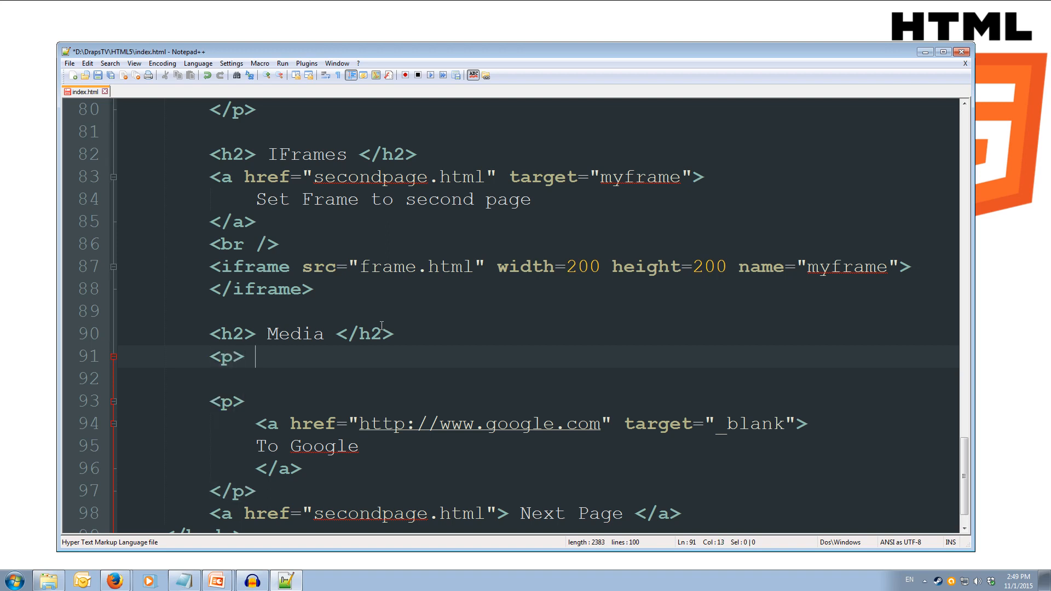
# Step: Add a <p> Video </p> paragraph under the Media heading
pyautogui.write('Vi')
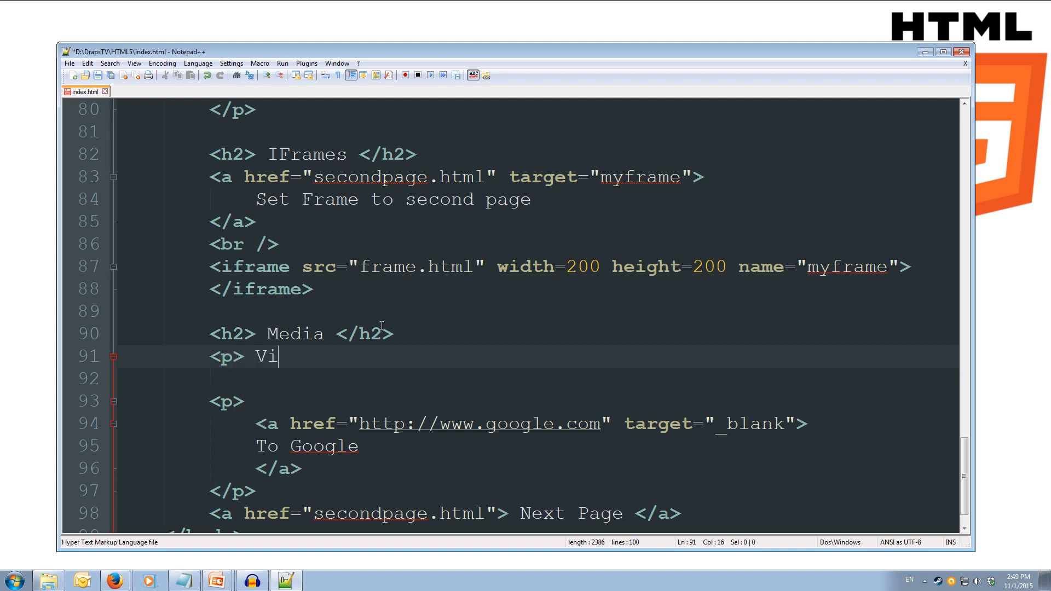
pyautogui.write('deo </p>')
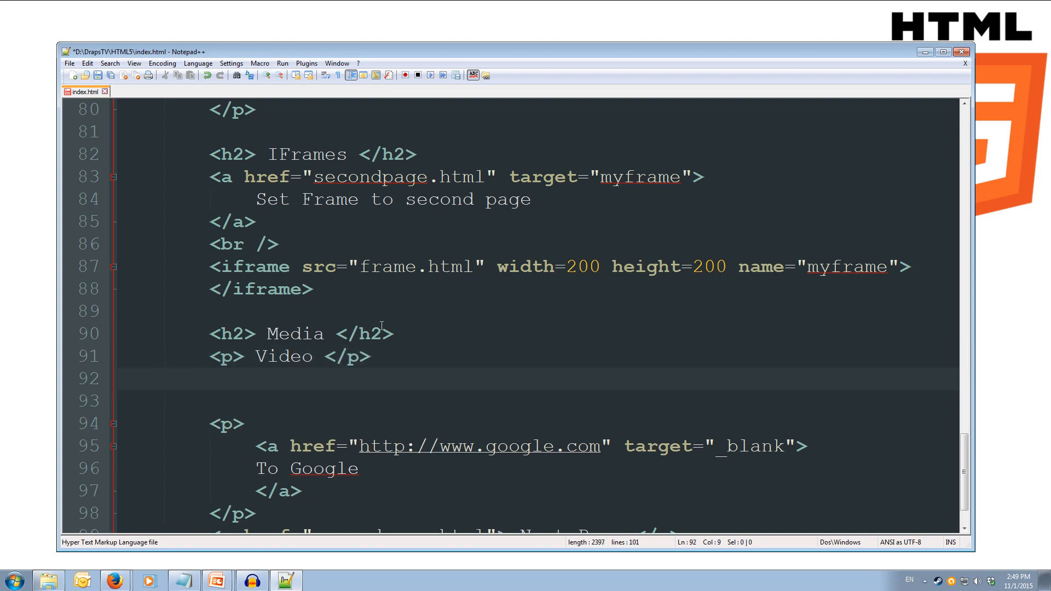
# Step: Write <video width=600 height=338 controls> with its closing </video> tag under the Video paragraph
pyautogui.write('<v')
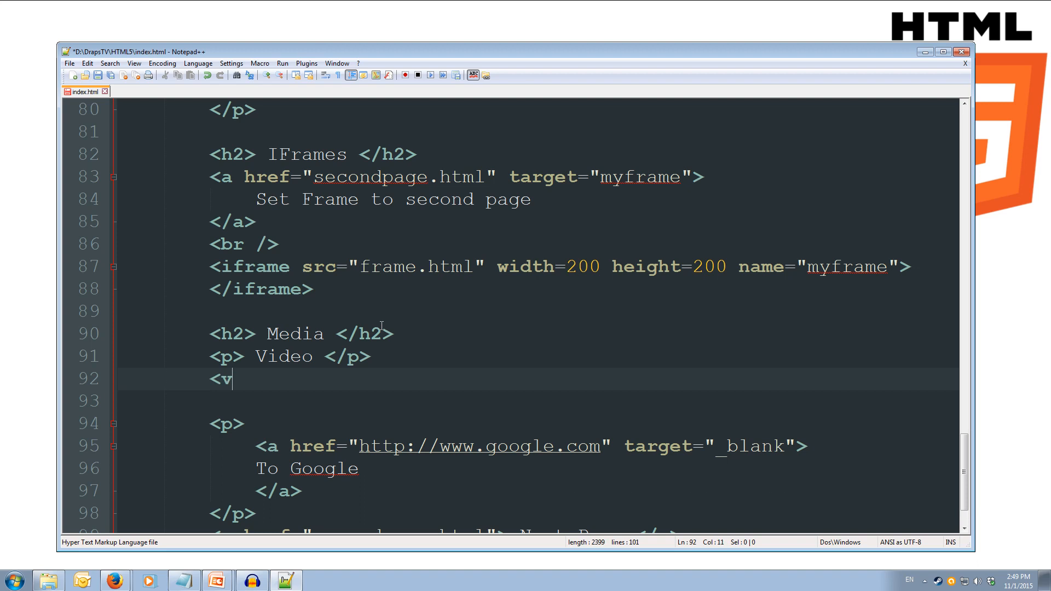
pyautogui.write('ideo')
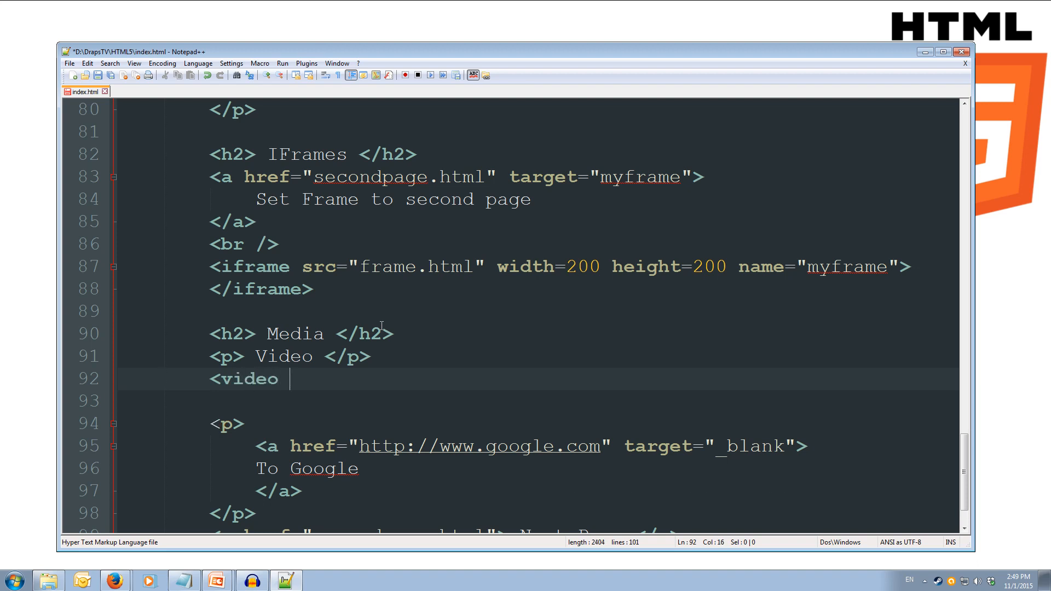
pyautogui.write('width')
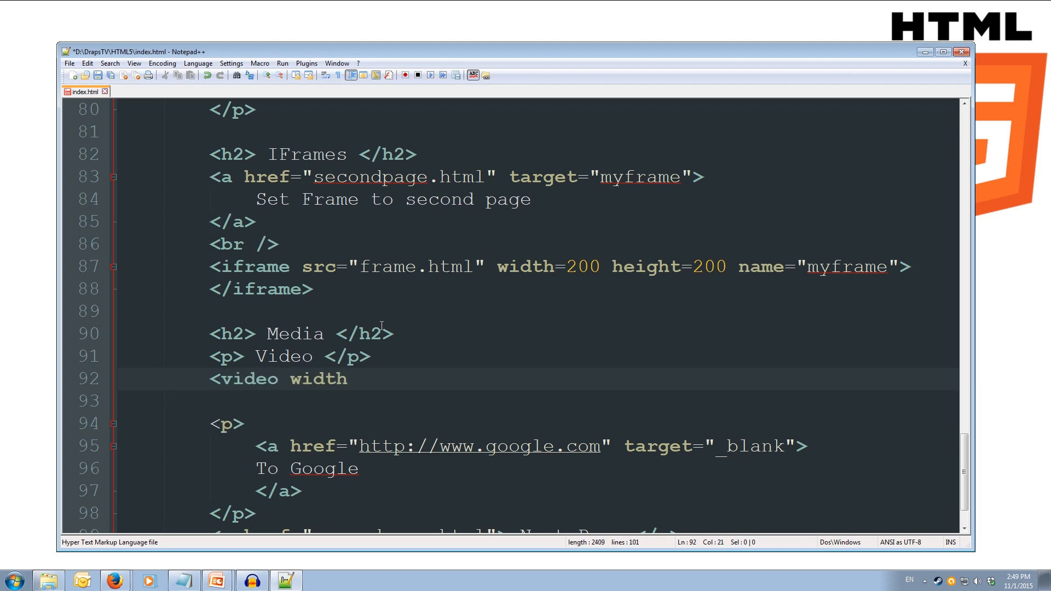
pyautogui.write('=')
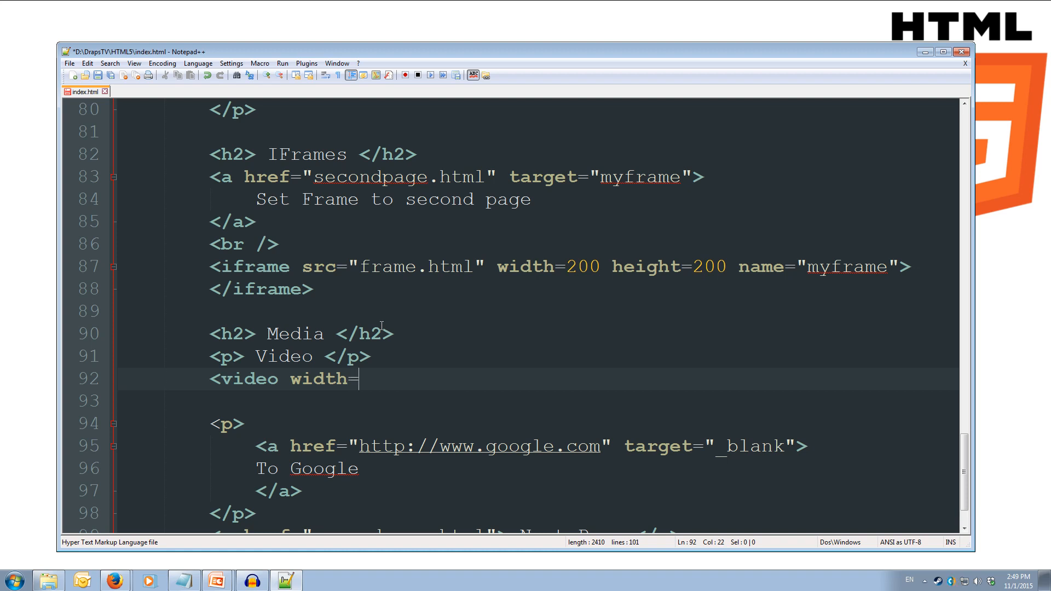
pyautogui.write('600 height')
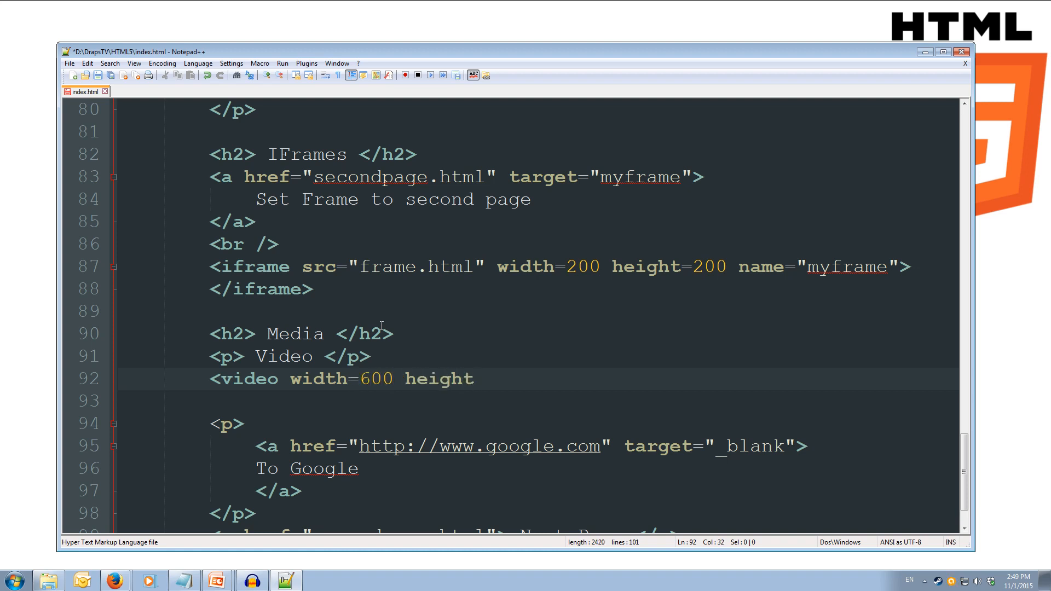
pyautogui.write('=3')
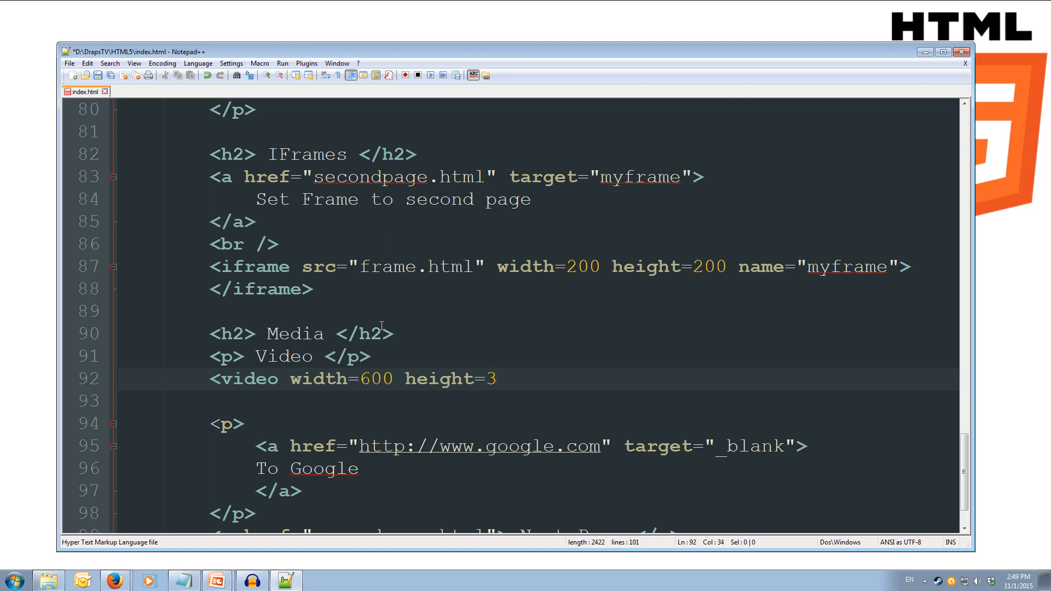
pyautogui.write('38')
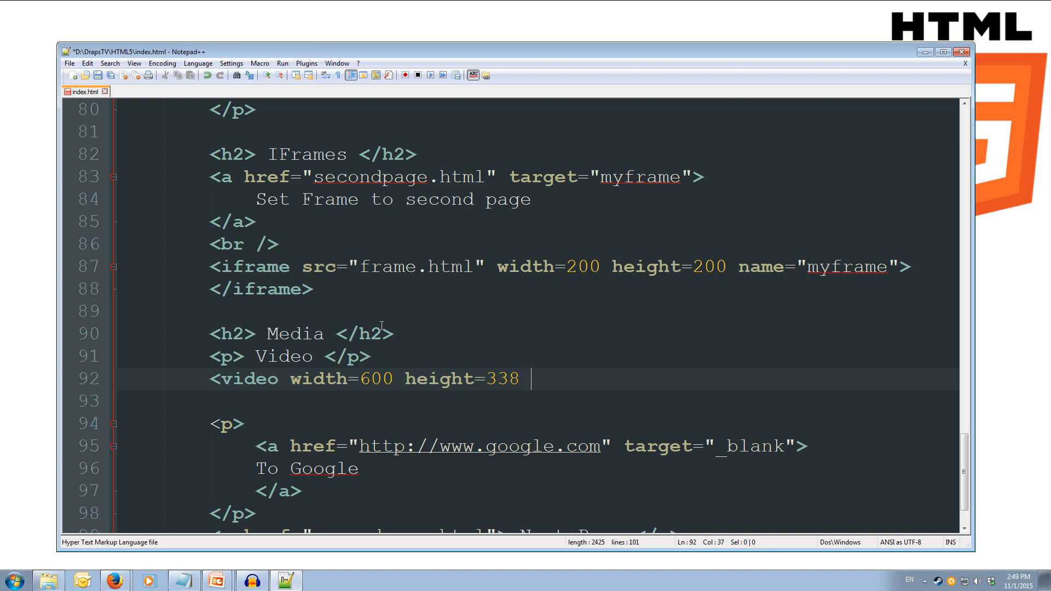
pyautogui.write('c')
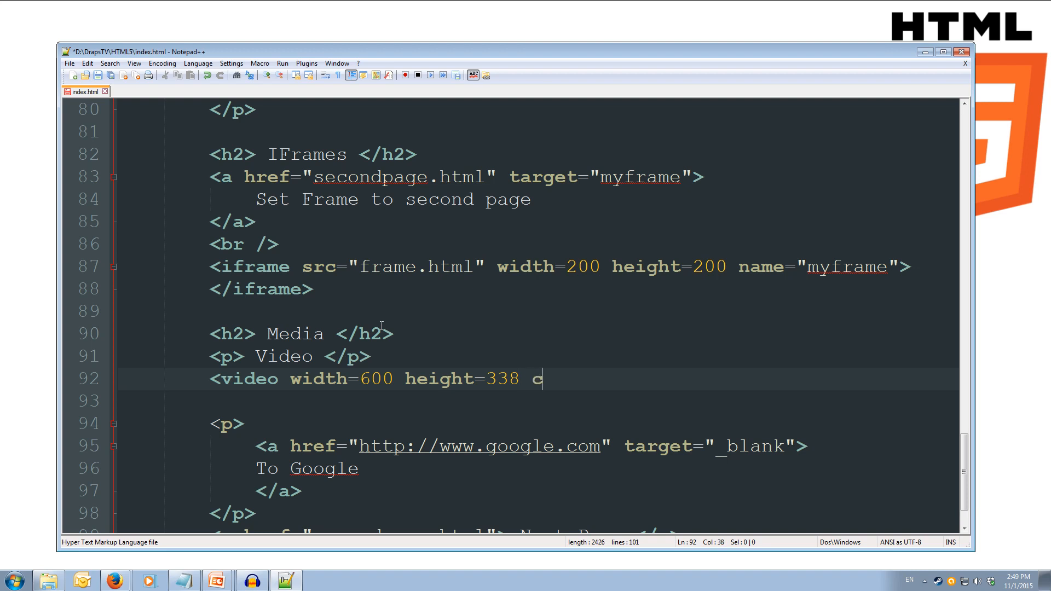
pyautogui.write('ontro')
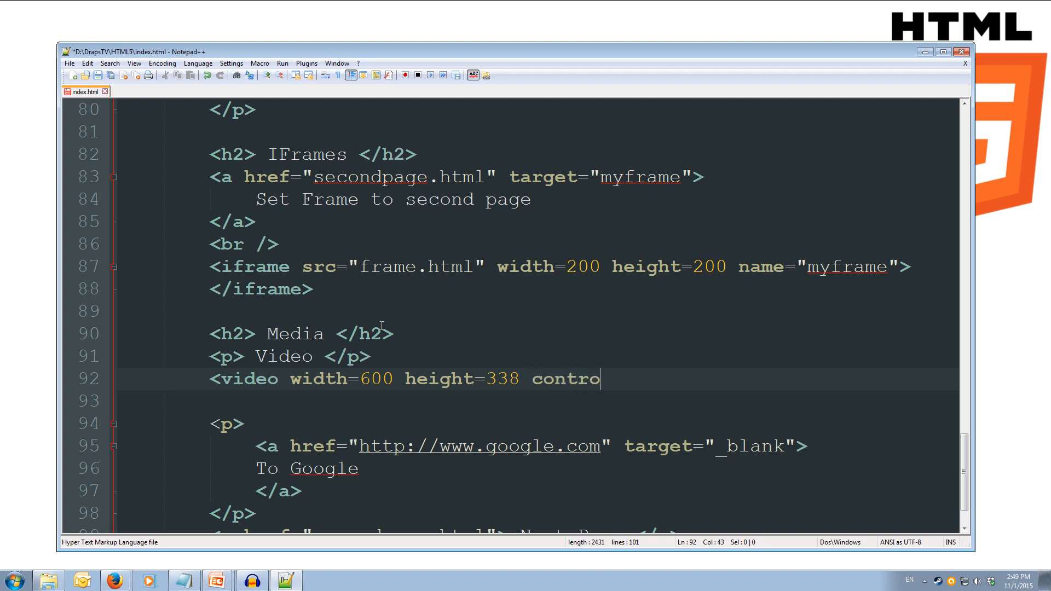
pyautogui.write('ls')
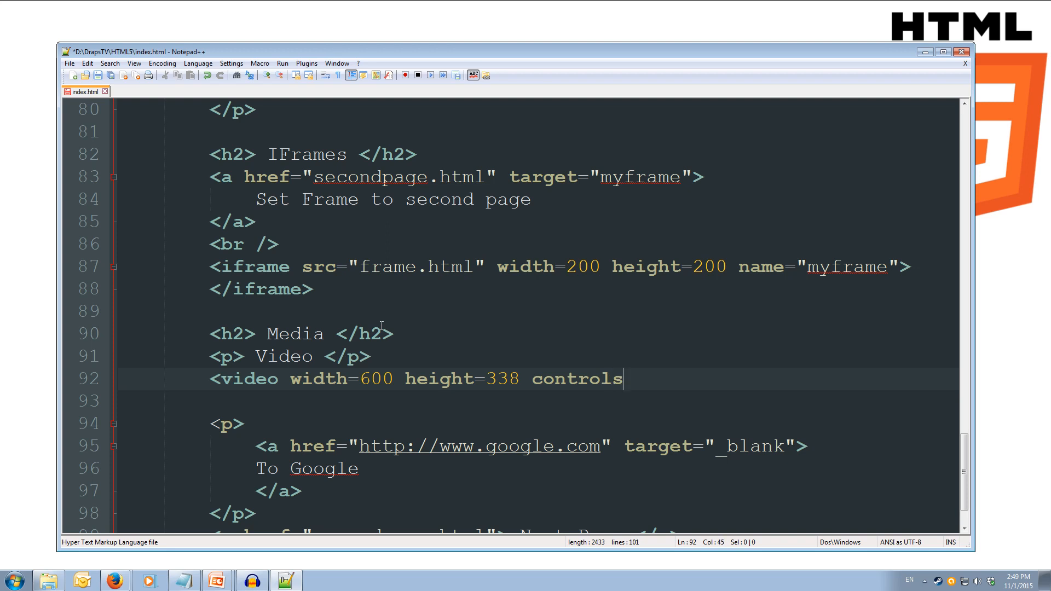
pyautogui.write('>')
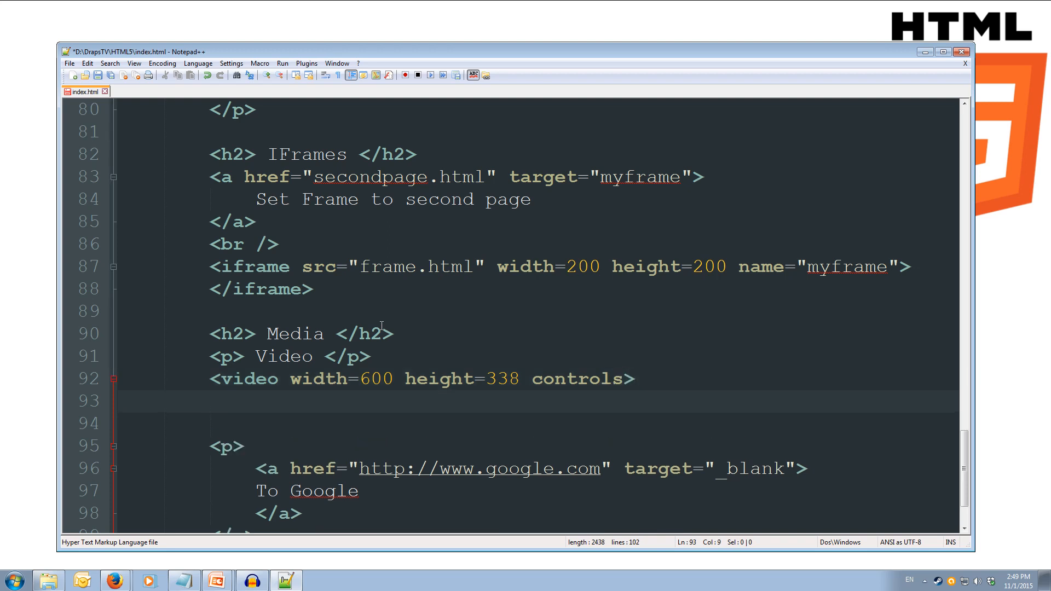
pyautogui.write('<')
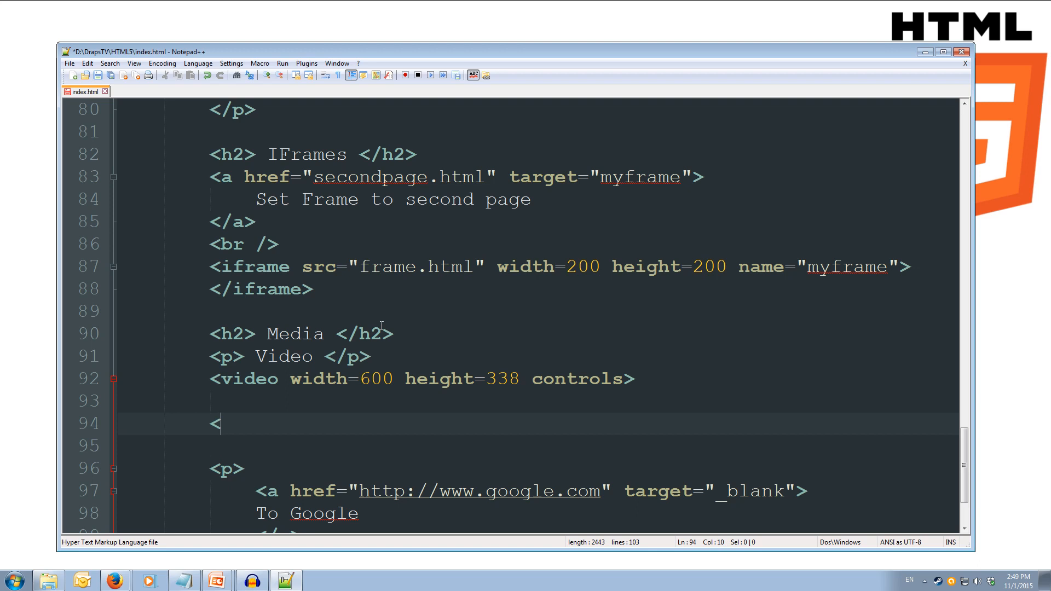
pyautogui.write('/video>')
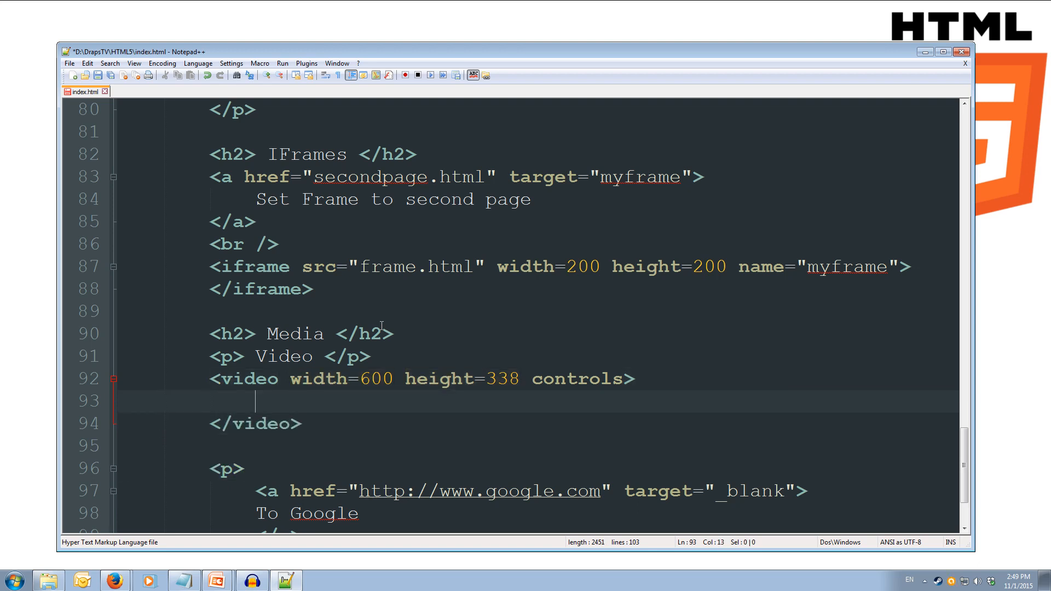
# Step: Inside the video element add <source src="media/vid.mp4" type="video/mp4" />
pyautogui.write('<')
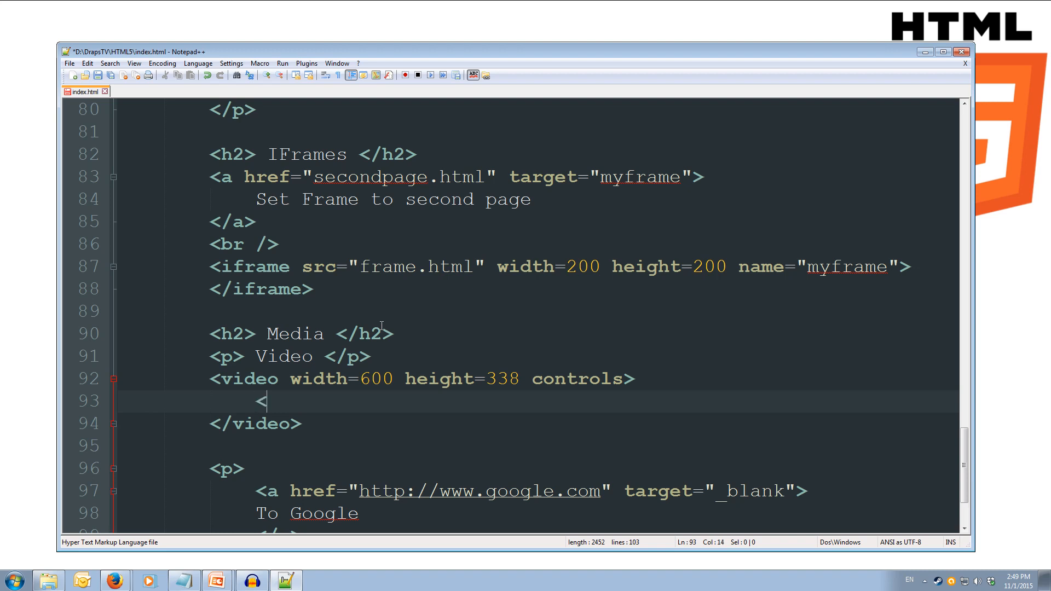
pyautogui.write('source')
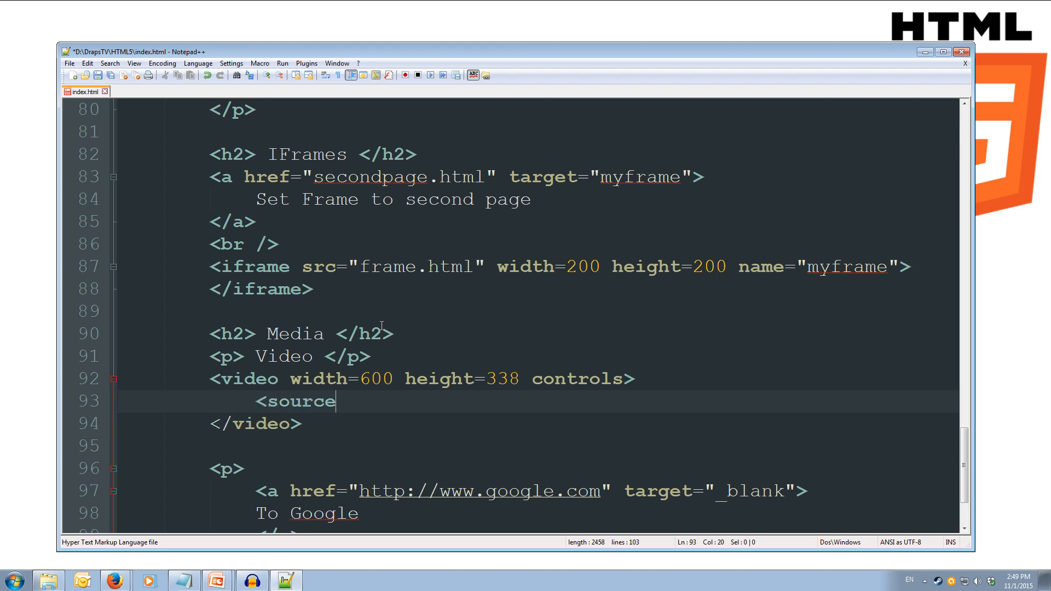
pyautogui.write('src')
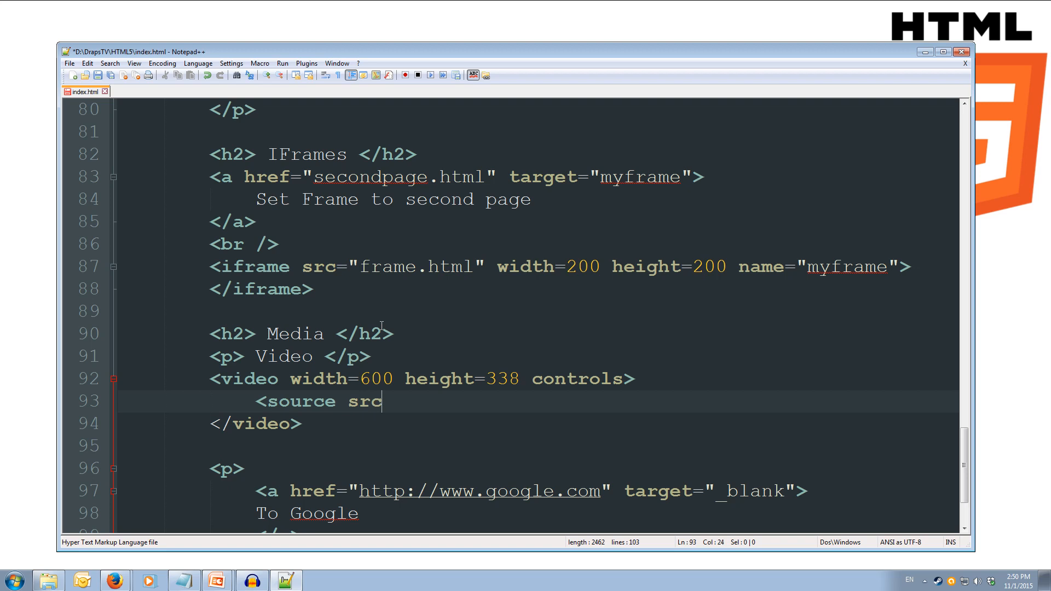
pyautogui.write('=')
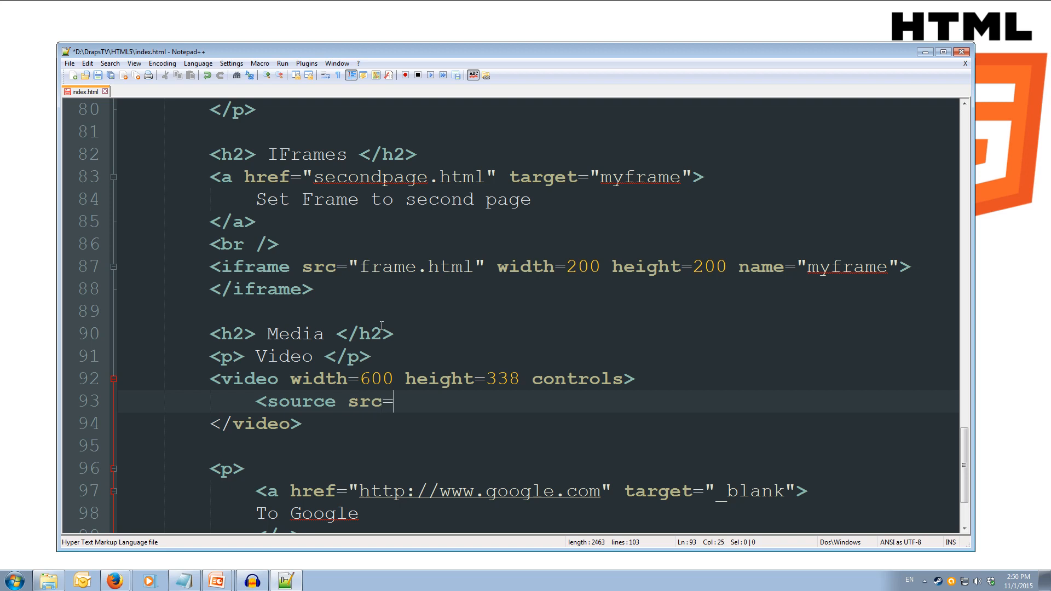
pyautogui.write('"')
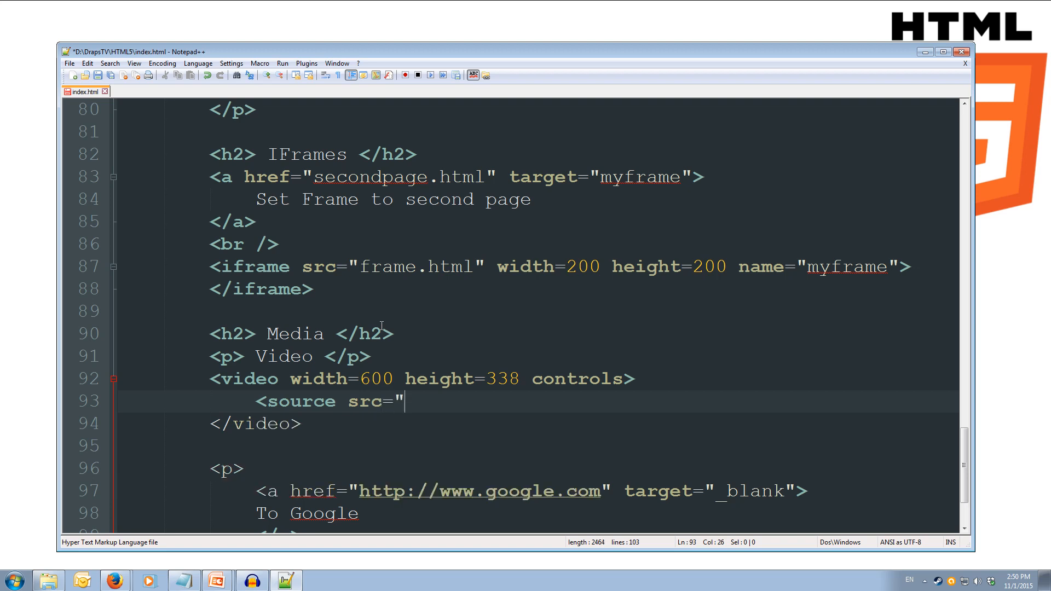
pyautogui.write('media')
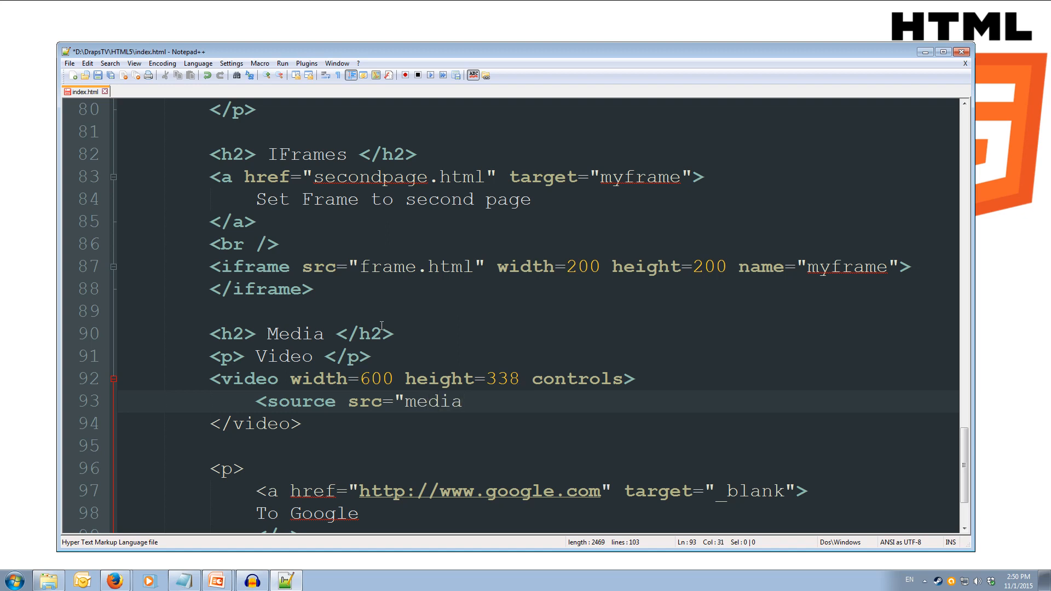
pyautogui.write('/')
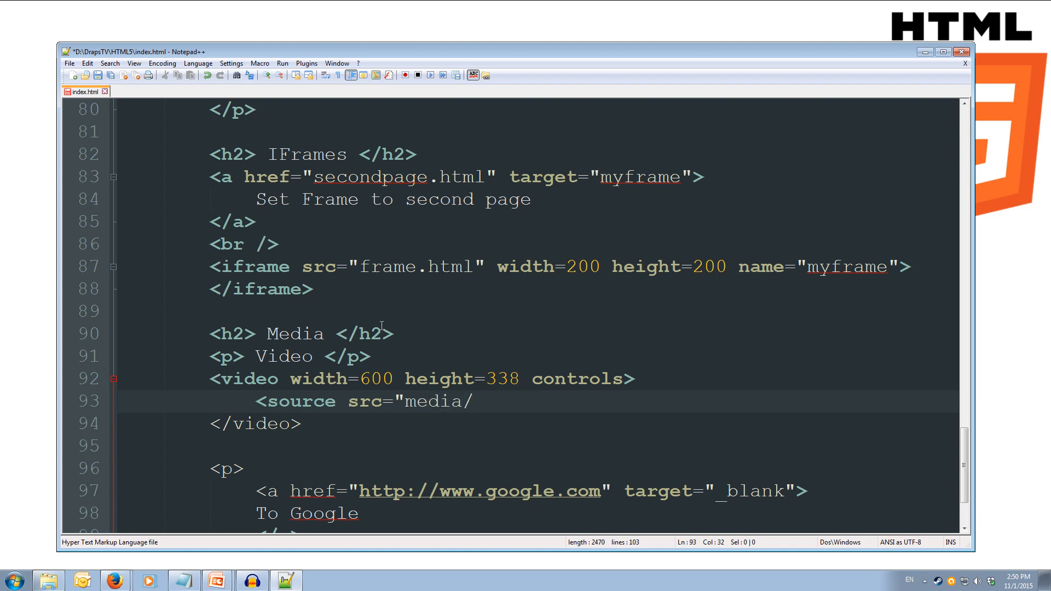
pyautogui.write('vid.')
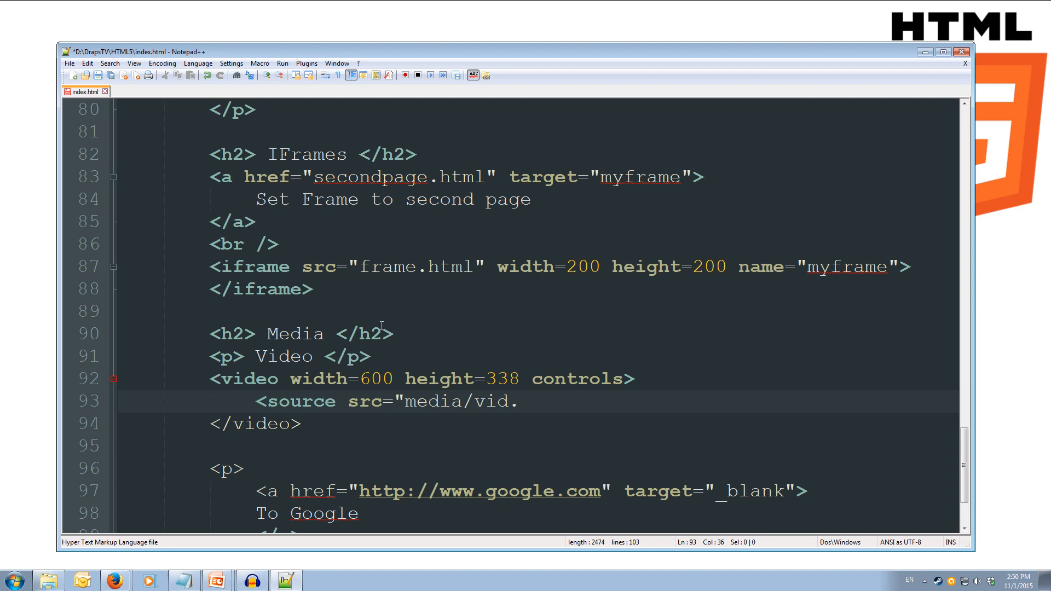
pyautogui.write('mp4')
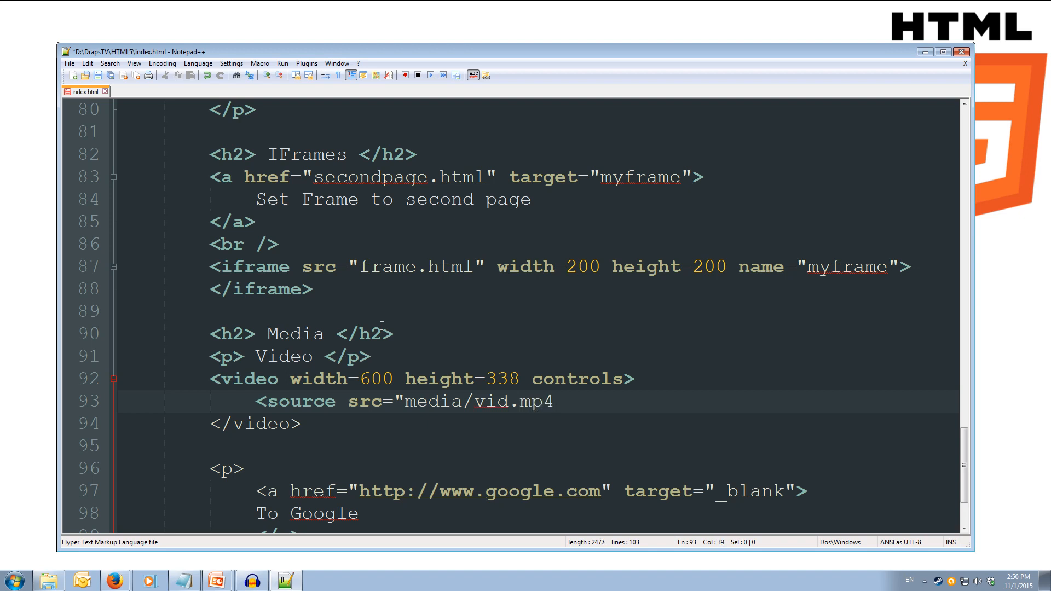
pyautogui.write('"')
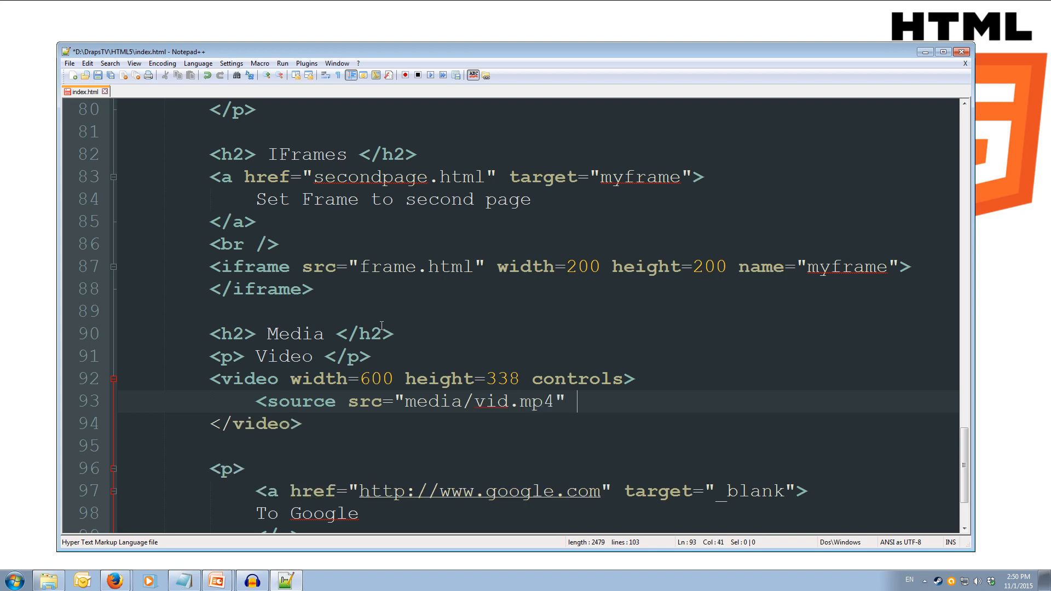
pyautogui.write('type=')
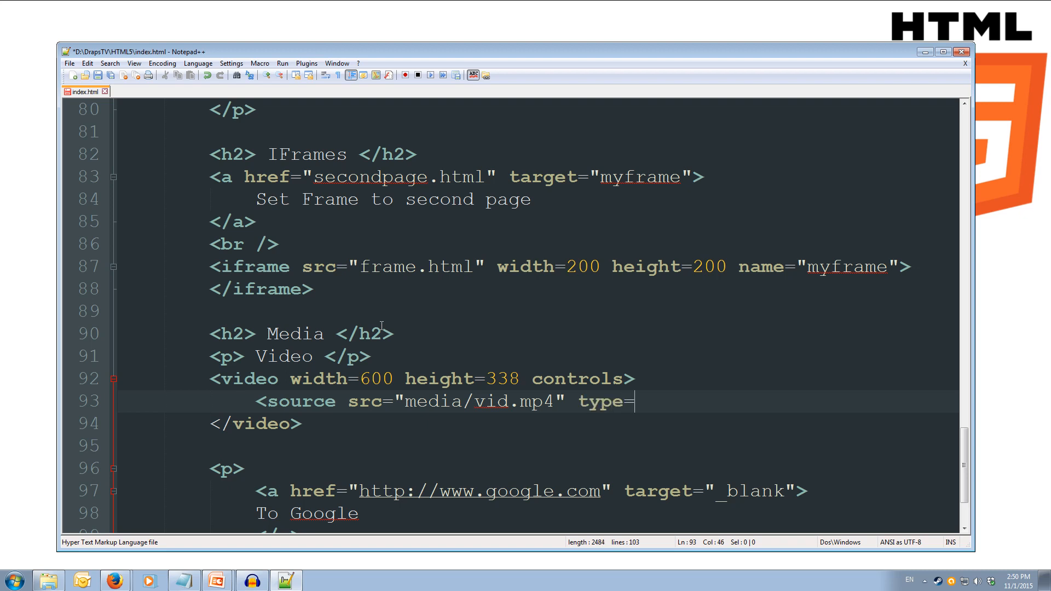
pyautogui.write('"')
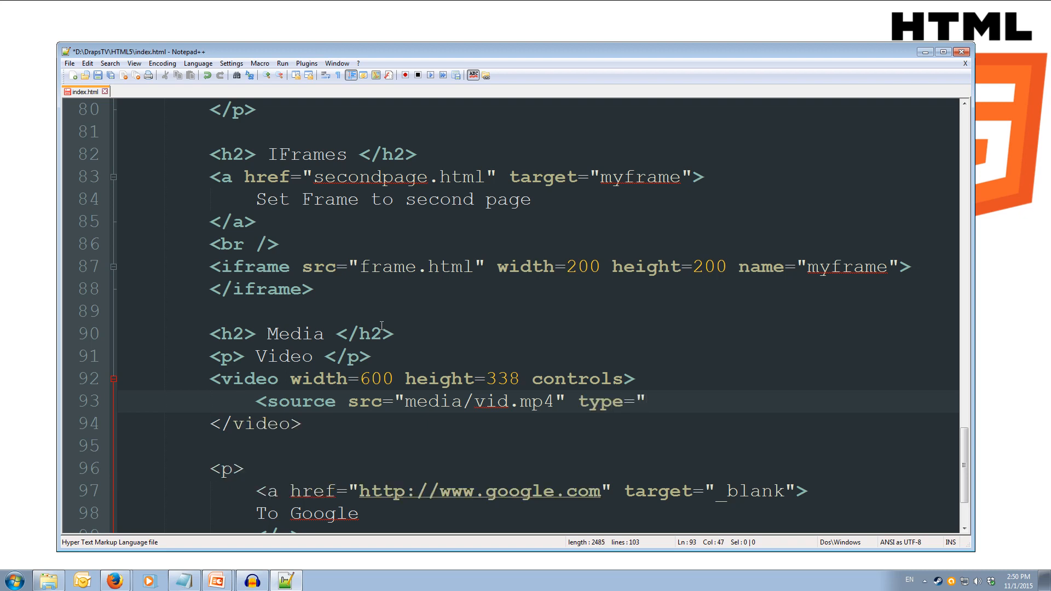
pyautogui.write('vid')
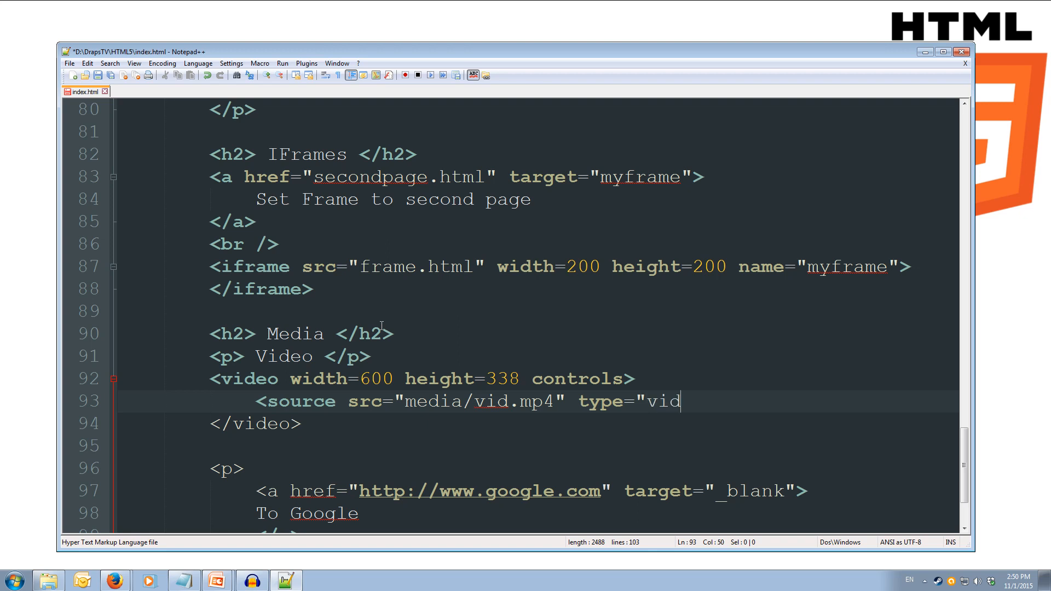
pyautogui.write('eo/')
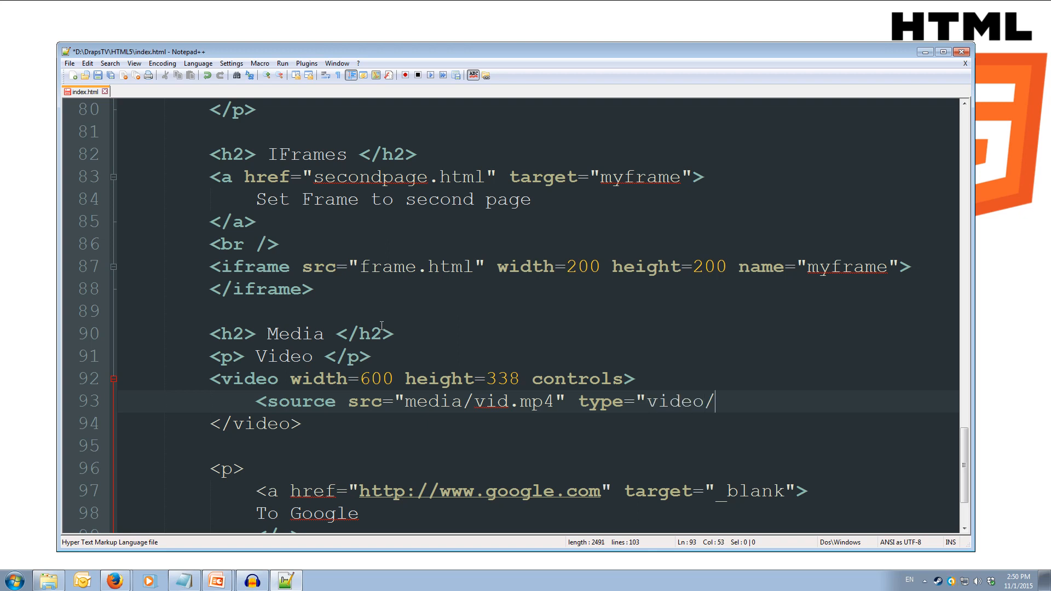
pyautogui.write('mp4" />')
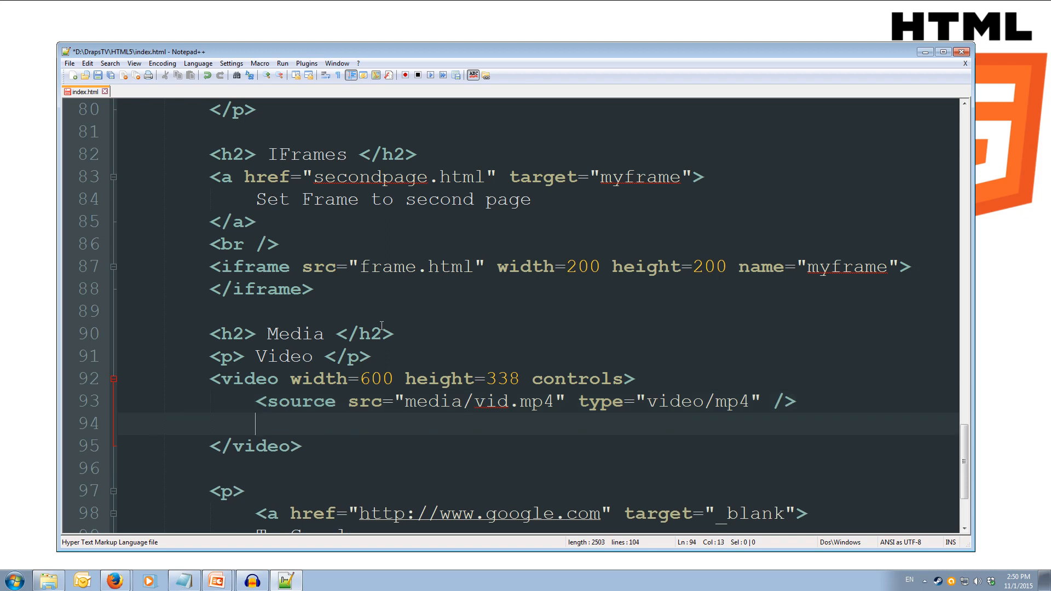
# Step: Add the fallback text 'Your browser does not support video' and open index.html in Firefox
pyautogui.write('Your')
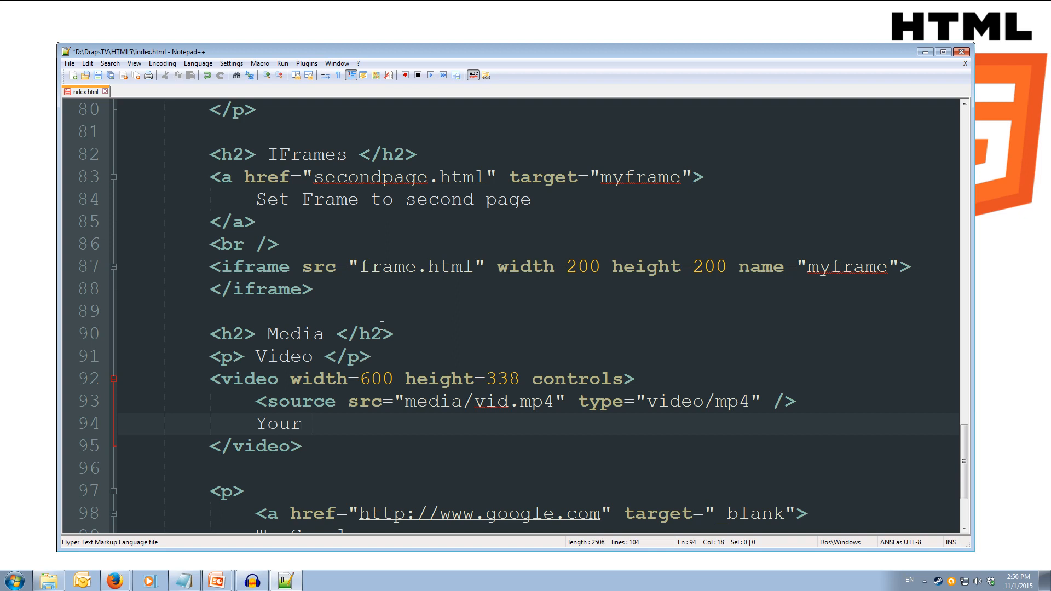
pyautogui.write('browser does not supp')
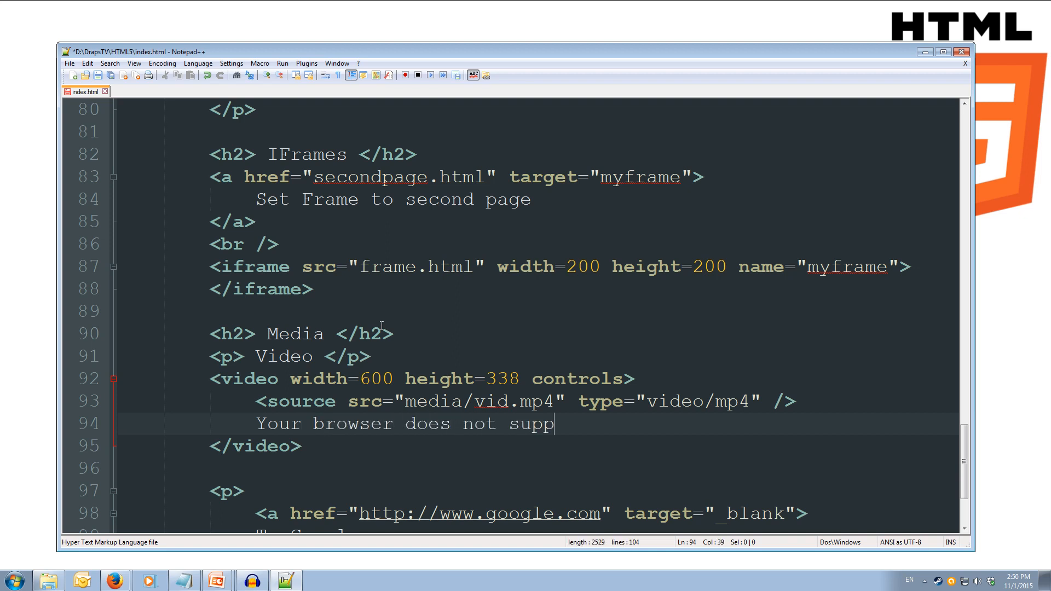
pyautogui.write('ort video')
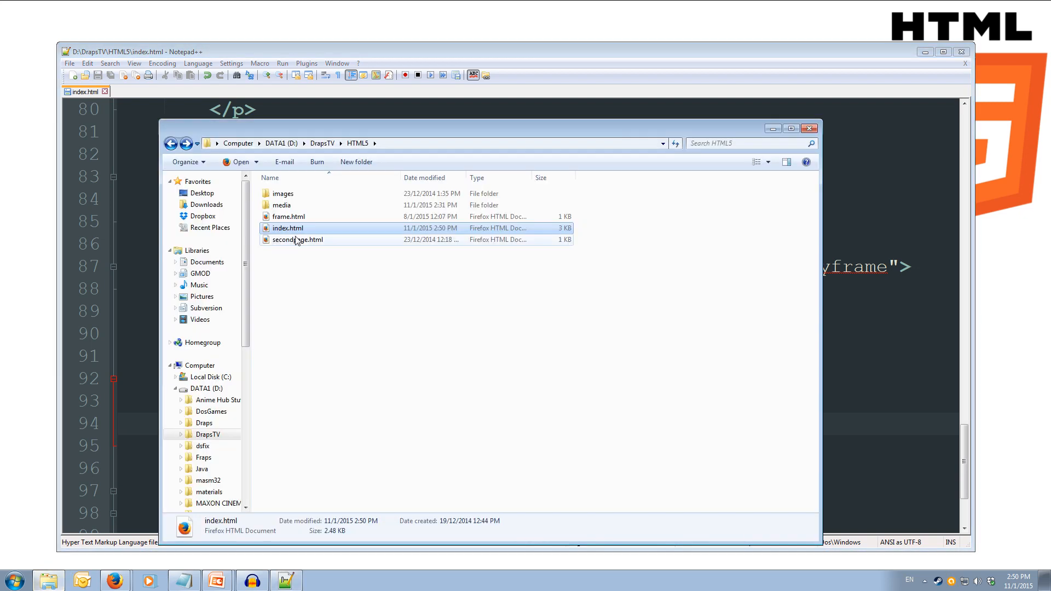
pyautogui.click(288, 228)
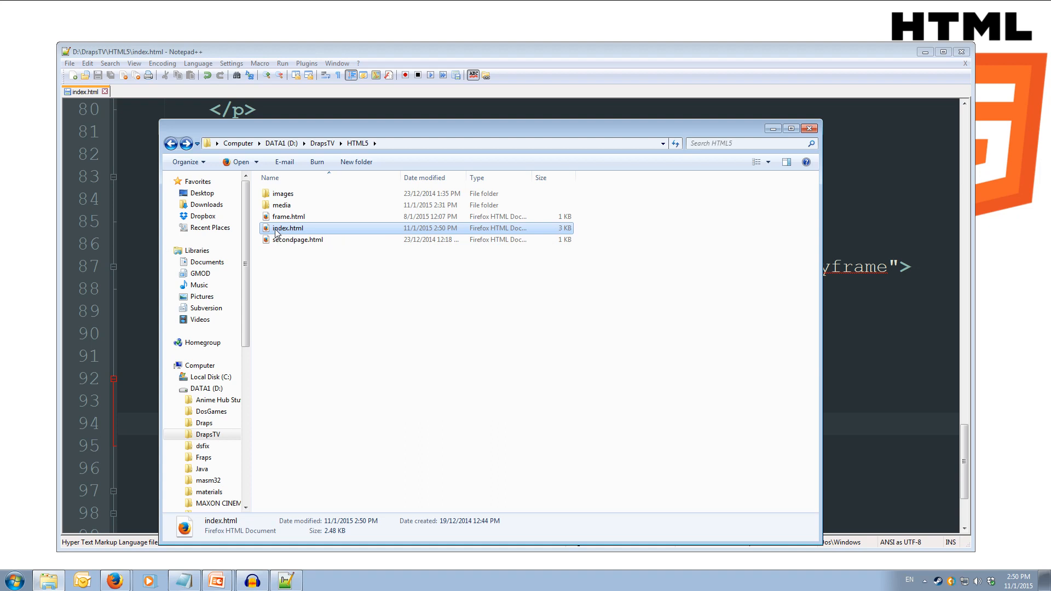
pyautogui.doubleClick(289, 228)
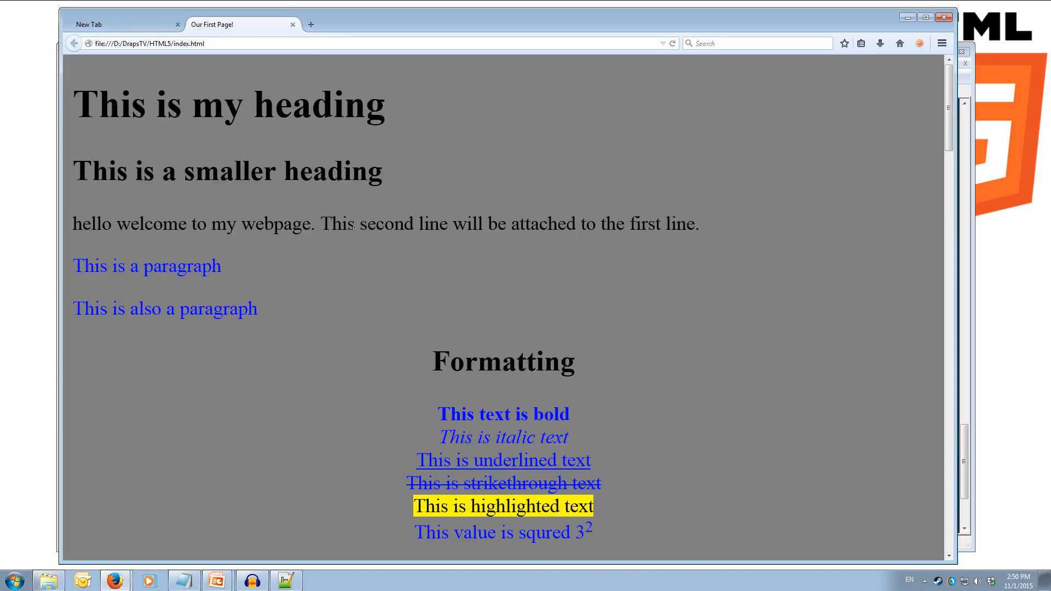
# Step: Scroll to the Media section and start the embedded video playing
pyautogui.scroll(-3)
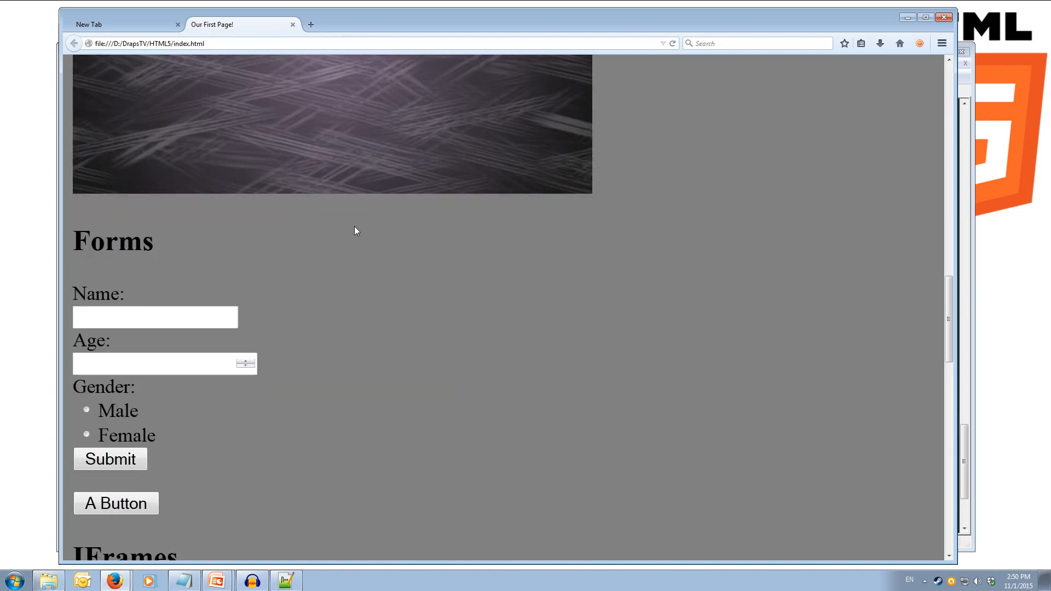
pyautogui.scroll(-3)
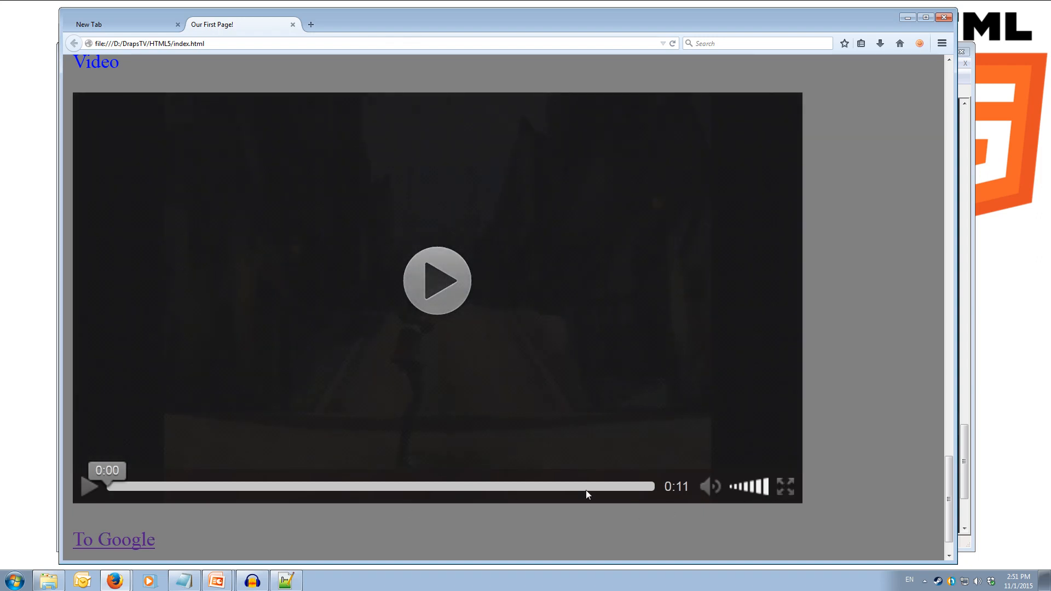
pyautogui.click(436, 280)
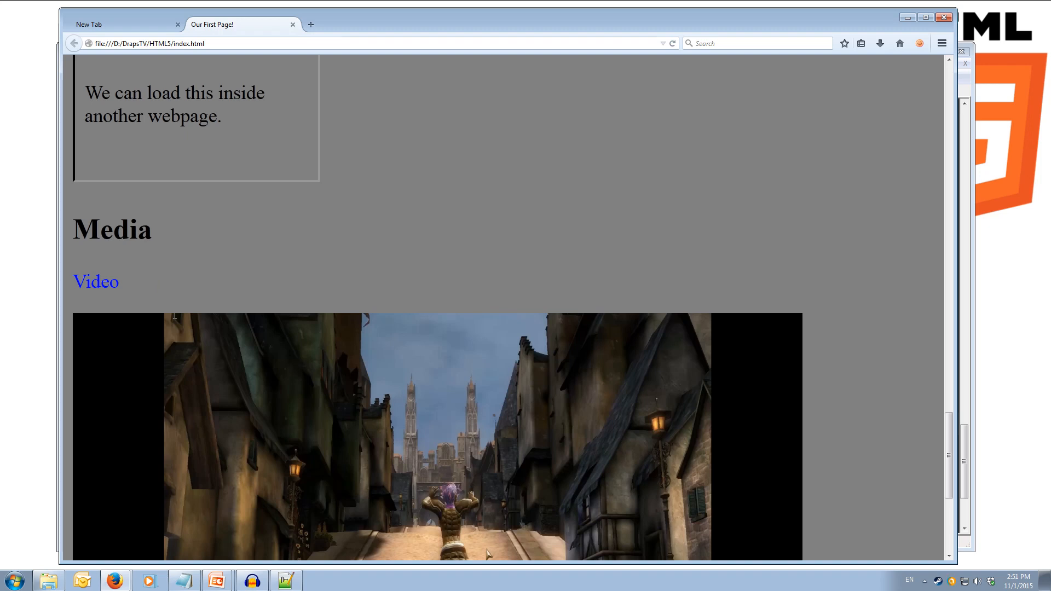
pyautogui.scroll(-3)
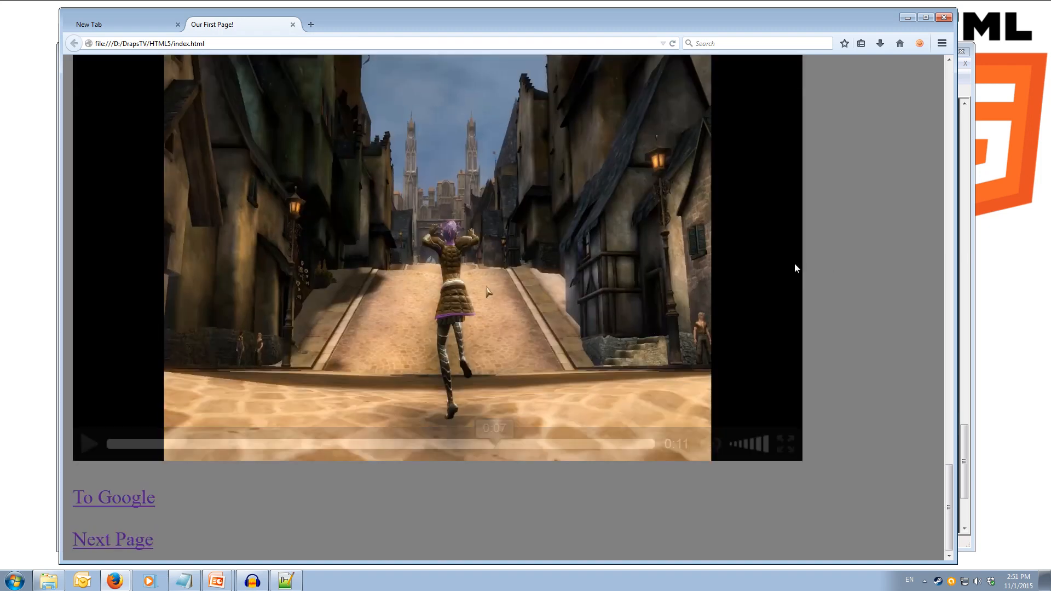
pyautogui.moveTo(1023, 380)
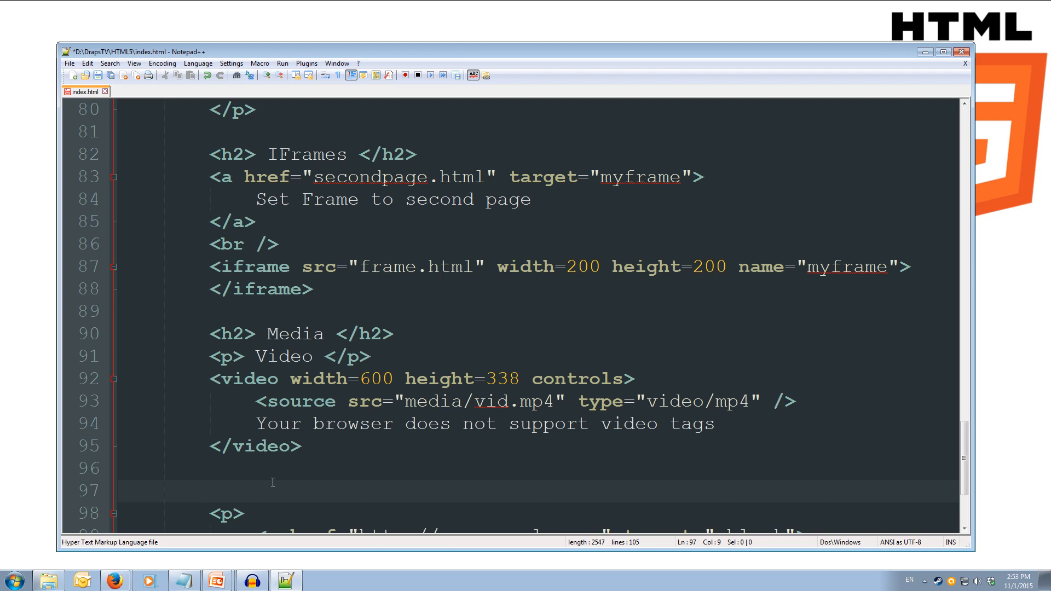
# Step: Below the video add a <br /> line and a <p> Audio </p> paragraph
pyautogui.press('backspace')
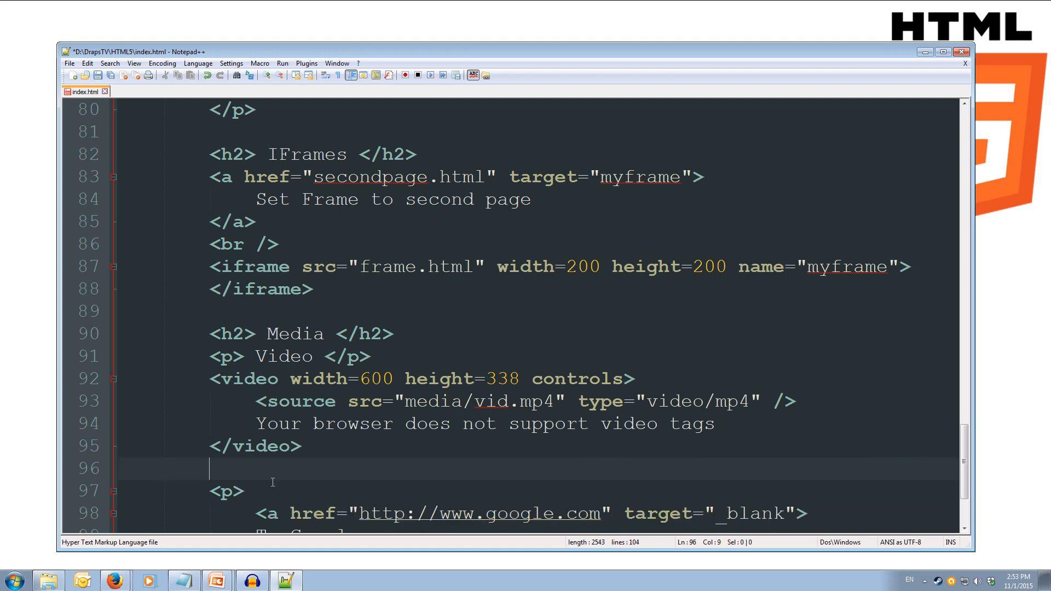
pyautogui.write('<br />')
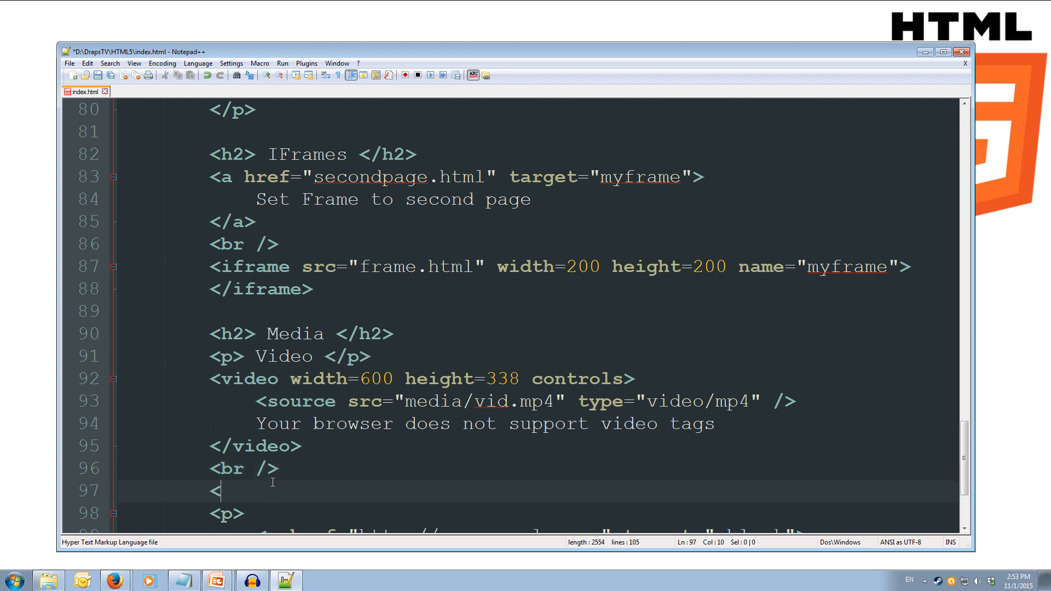
pyautogui.write('p>')
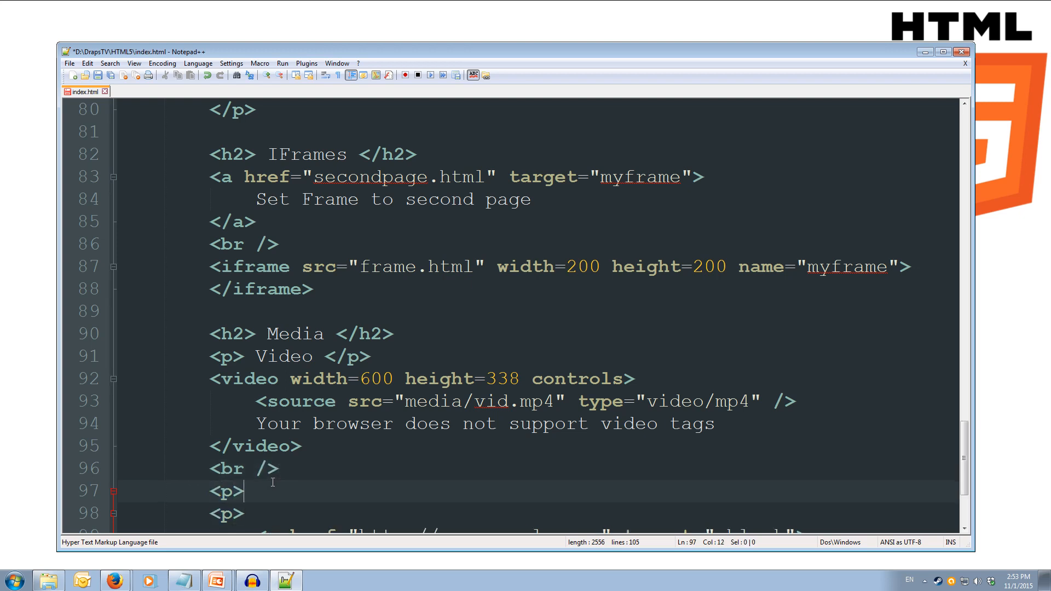
pyautogui.write('Ad')
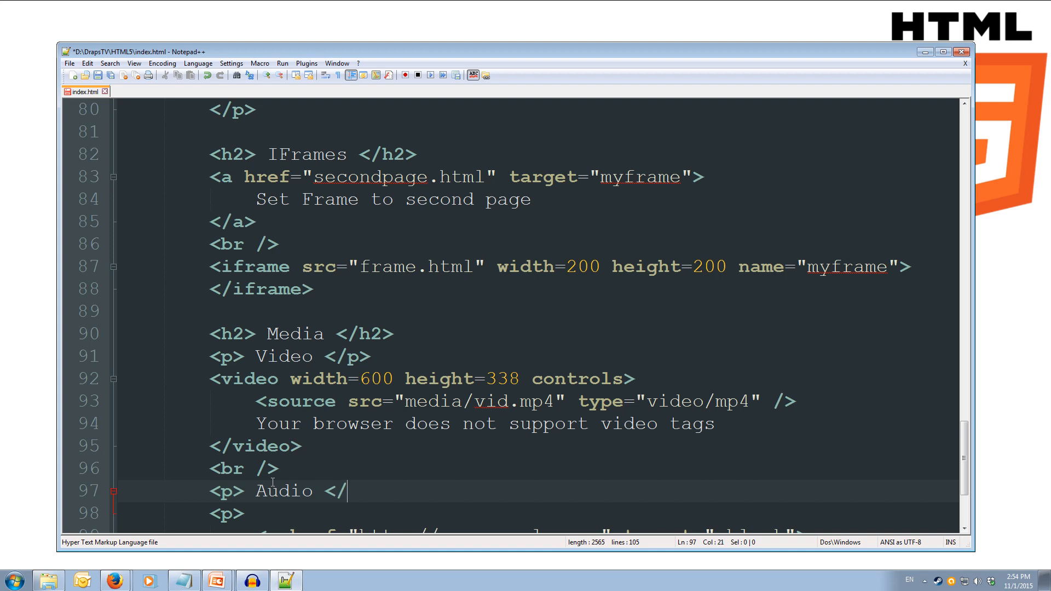
pyautogui.write('p>')
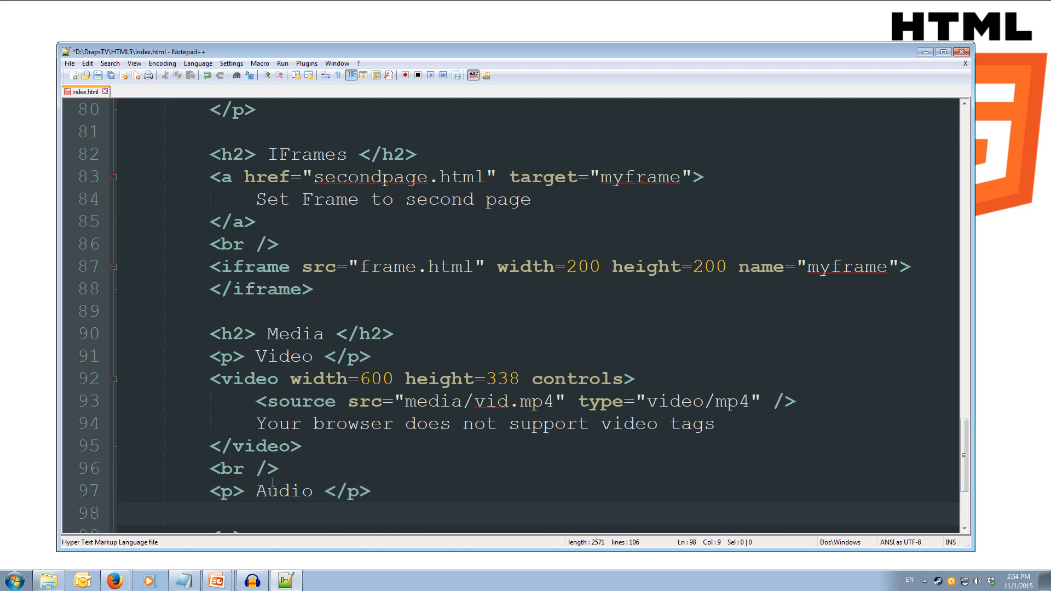
# Step: Add an empty <audio controls> element with its closing </audio> tag
pyautogui.write('<audio')
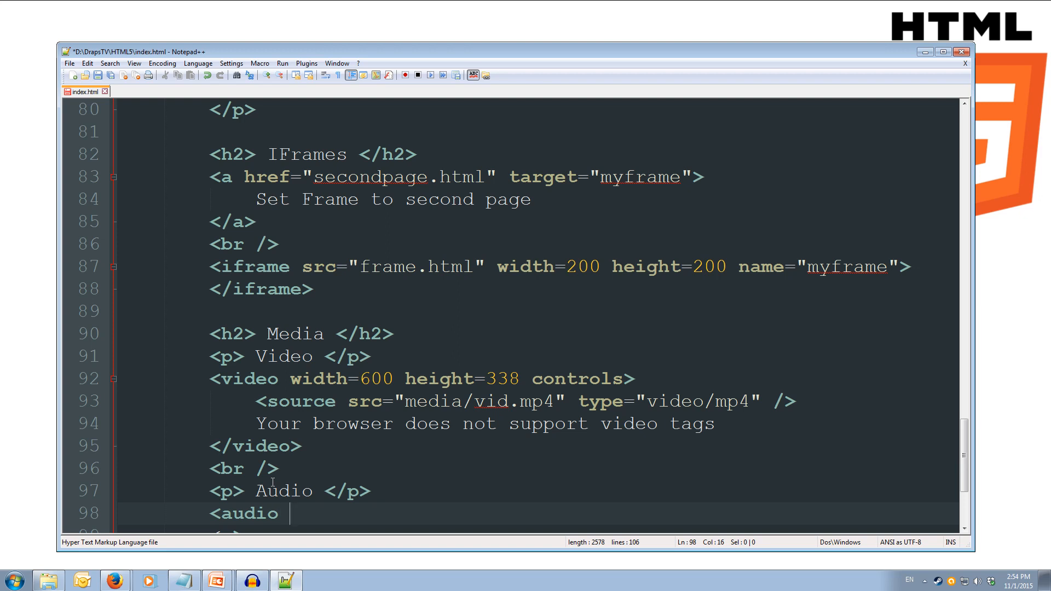
pyautogui.write('cont')
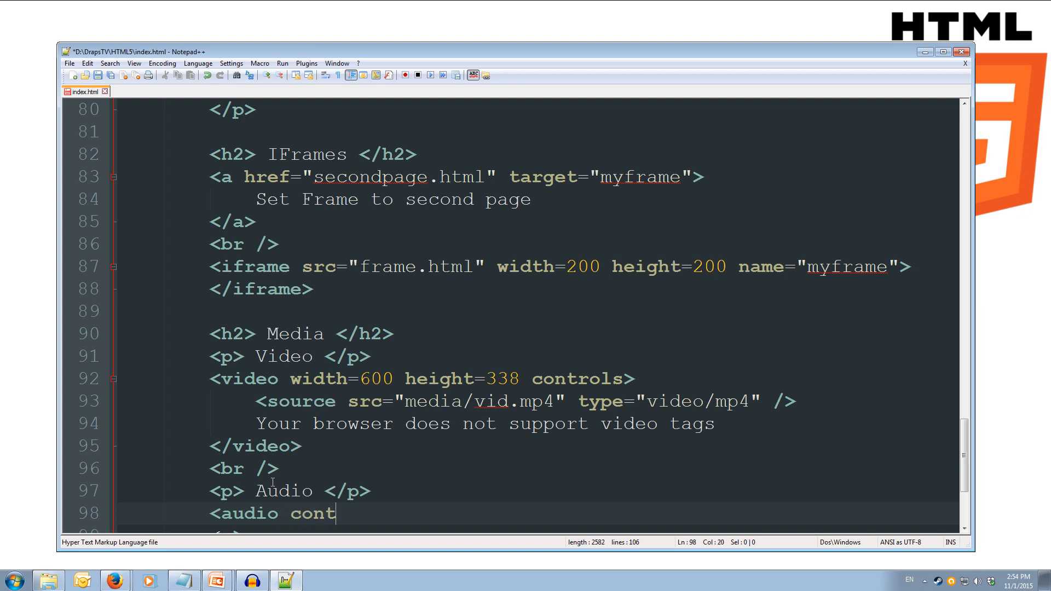
pyautogui.write('rols>')
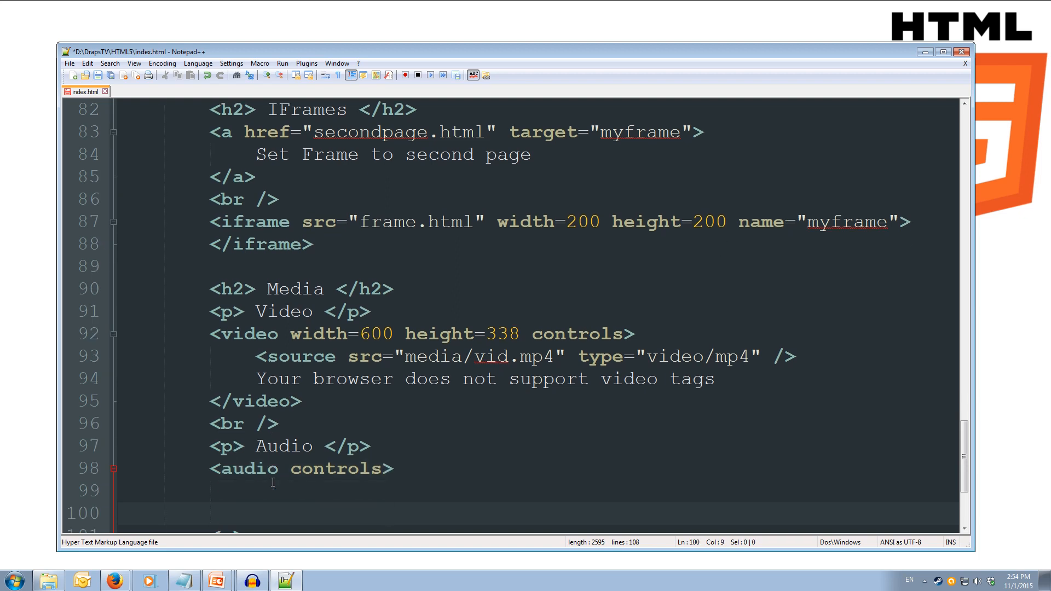
pyautogui.write('</a')
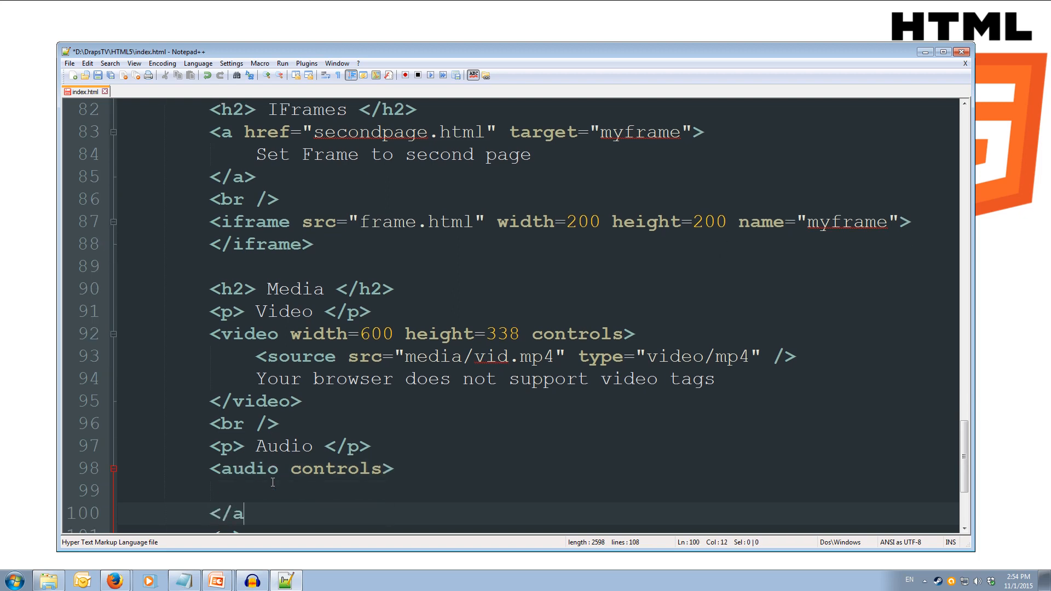
pyautogui.write('udio>')
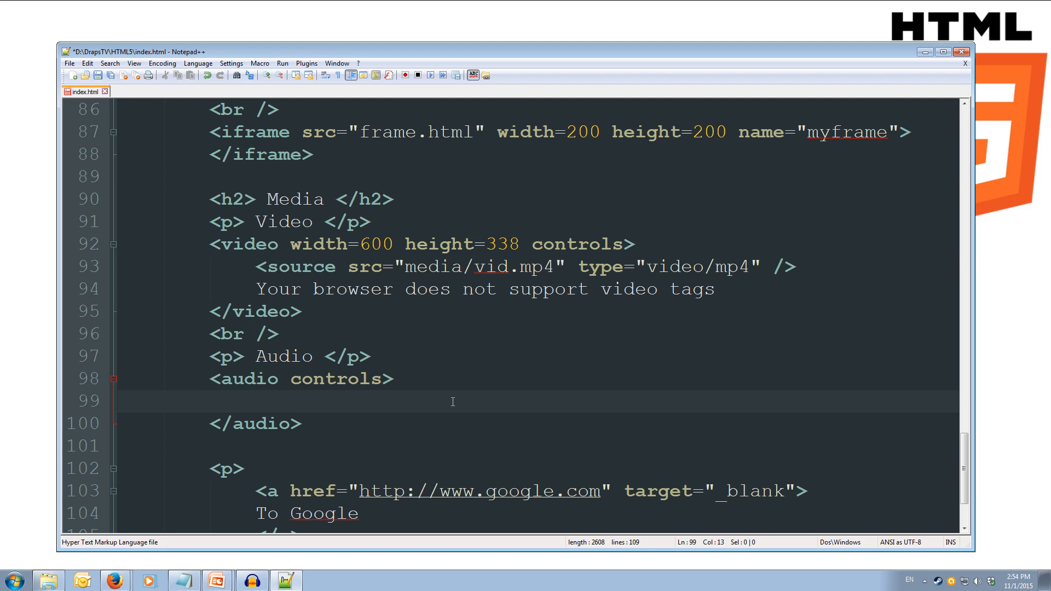
# Step: Inside the audio element start a source tag with src="media/chime.mp3"
pyautogui.write('<source src')
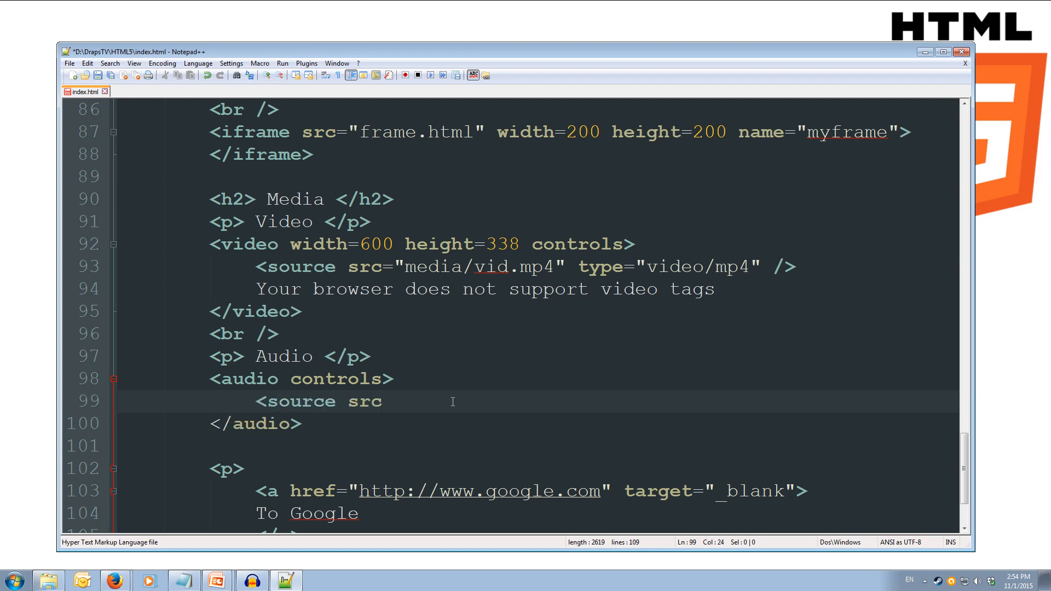
pyautogui.write('=')
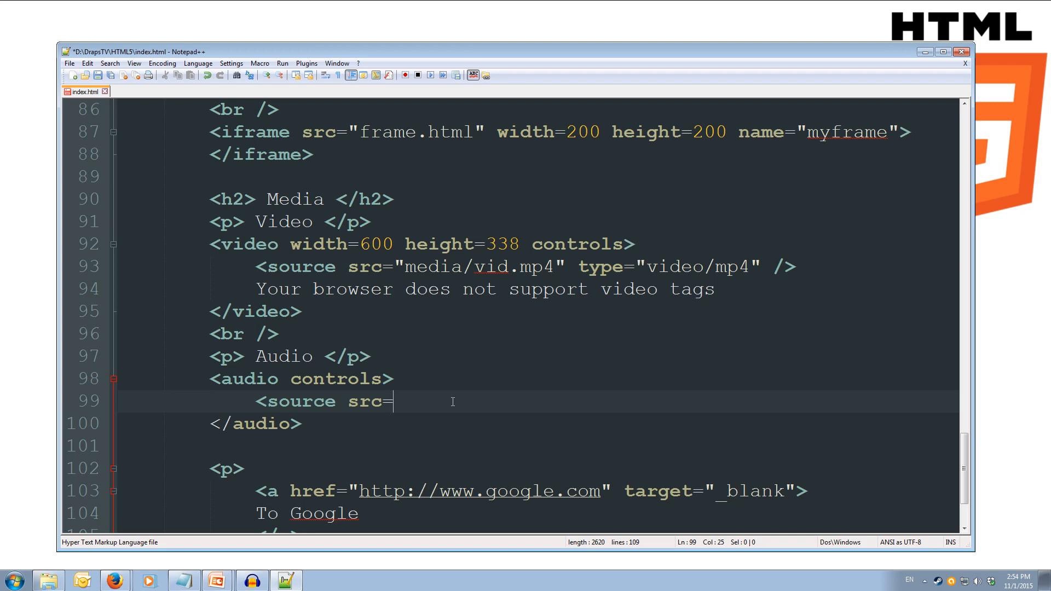
pyautogui.write('"')
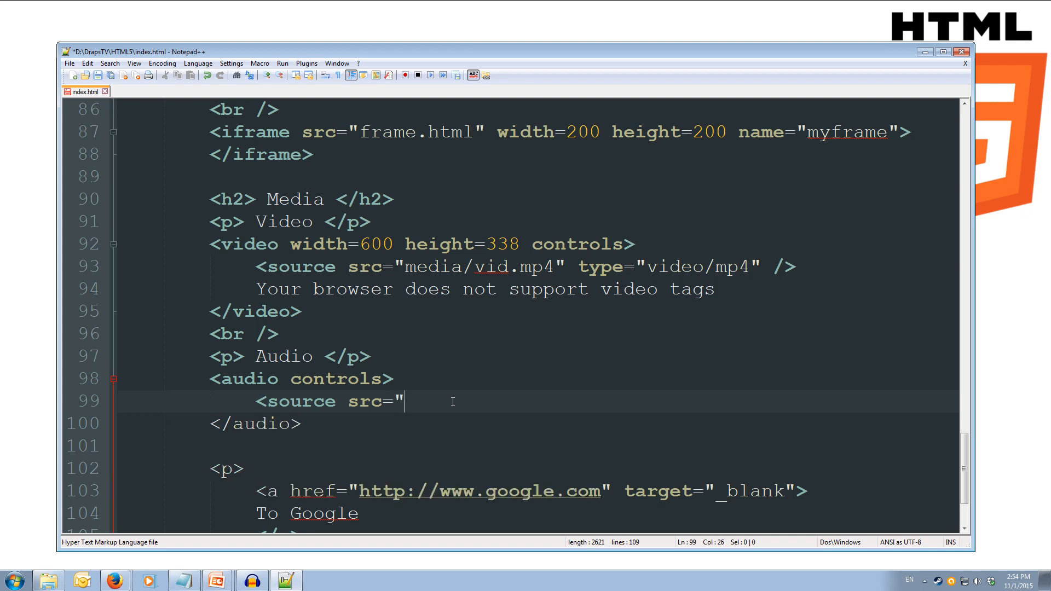
pyautogui.write('m')
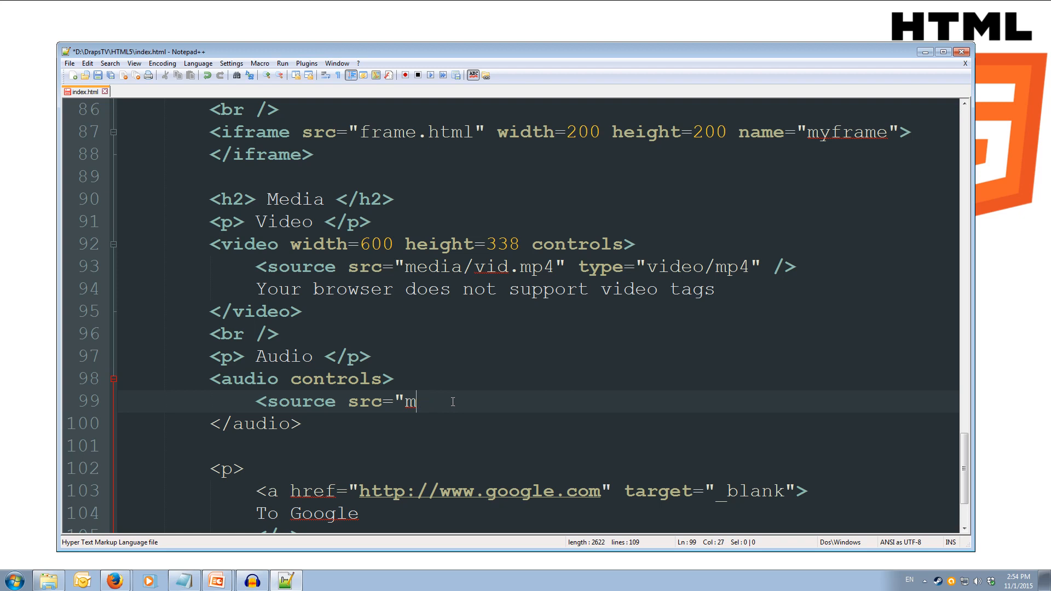
pyautogui.write('edia')
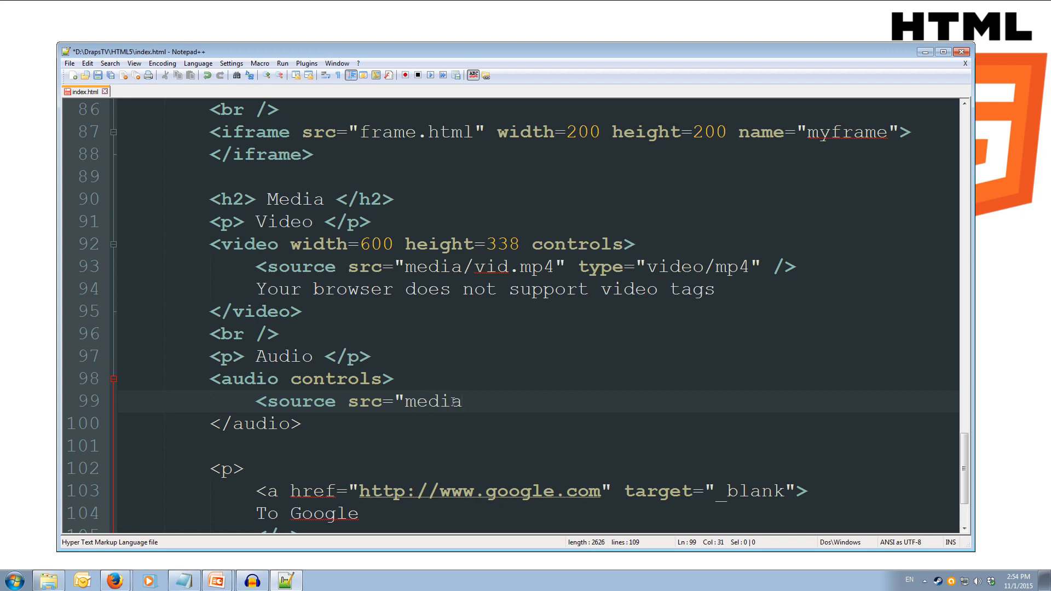
pyautogui.write('/chi')
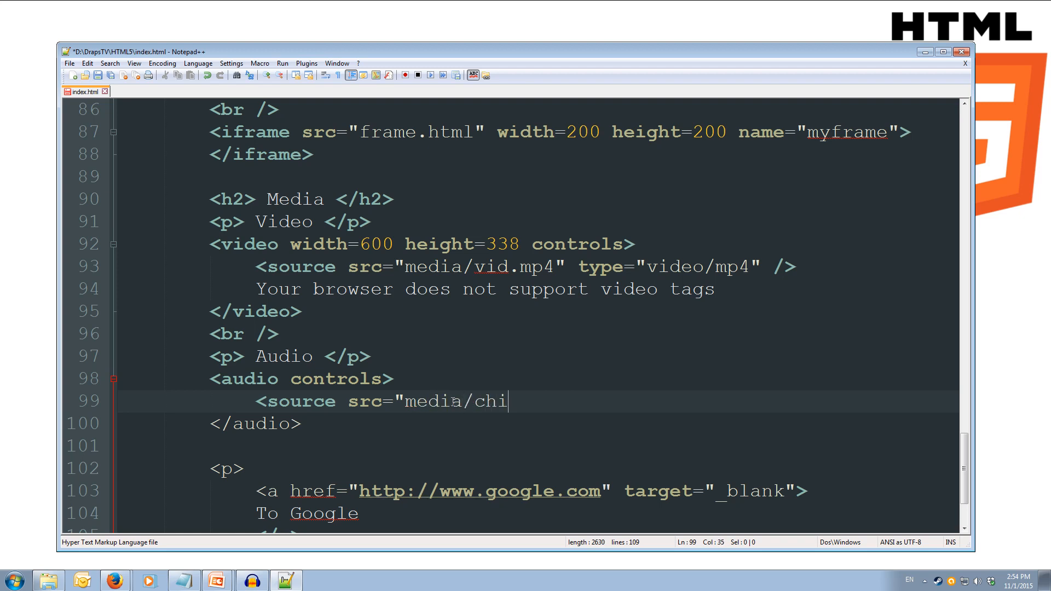
pyautogui.write('me.mp')
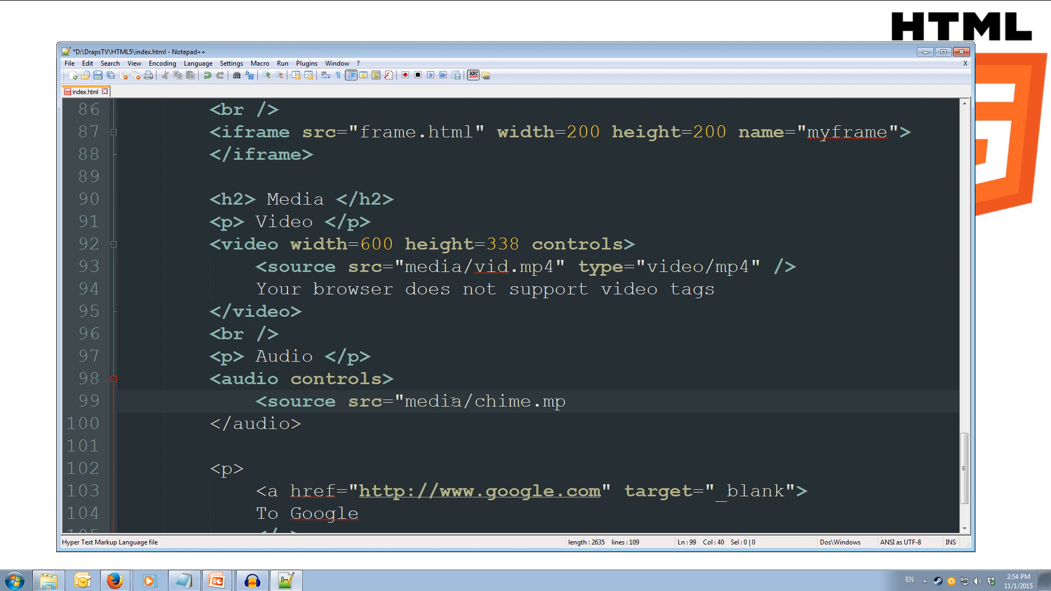
pyautogui.write('3" type')
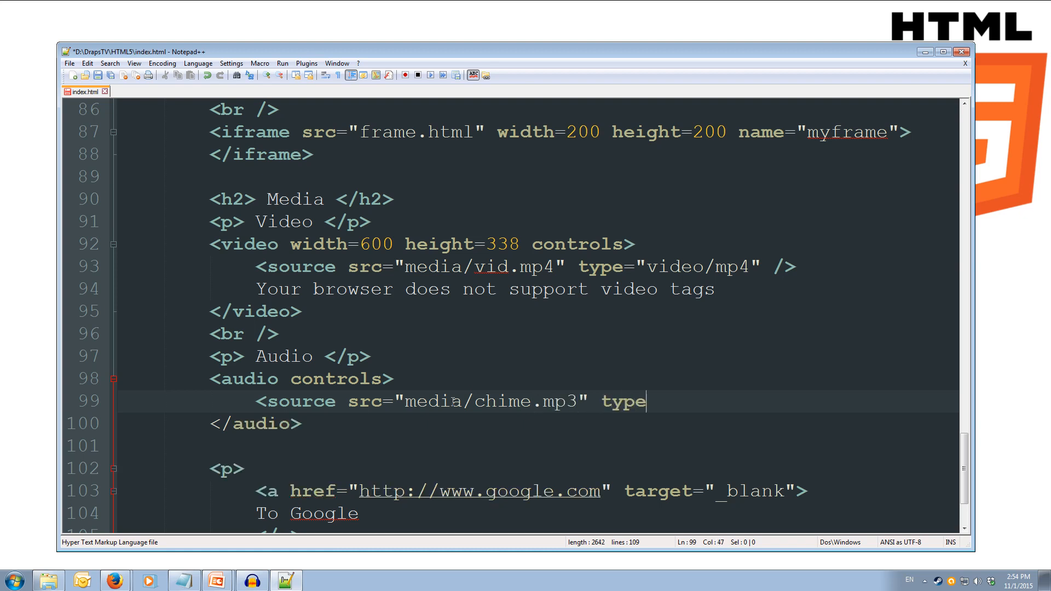
# Step: Finish the source with type="audio/mpeg" />, then save index.html
pyautogui.write('="')
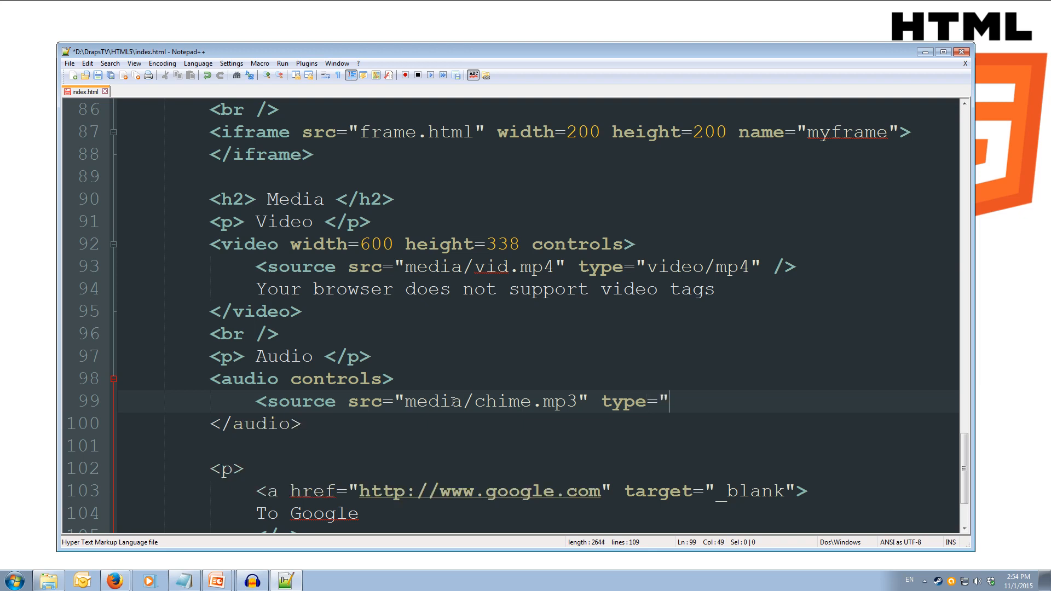
pyautogui.write('audio')
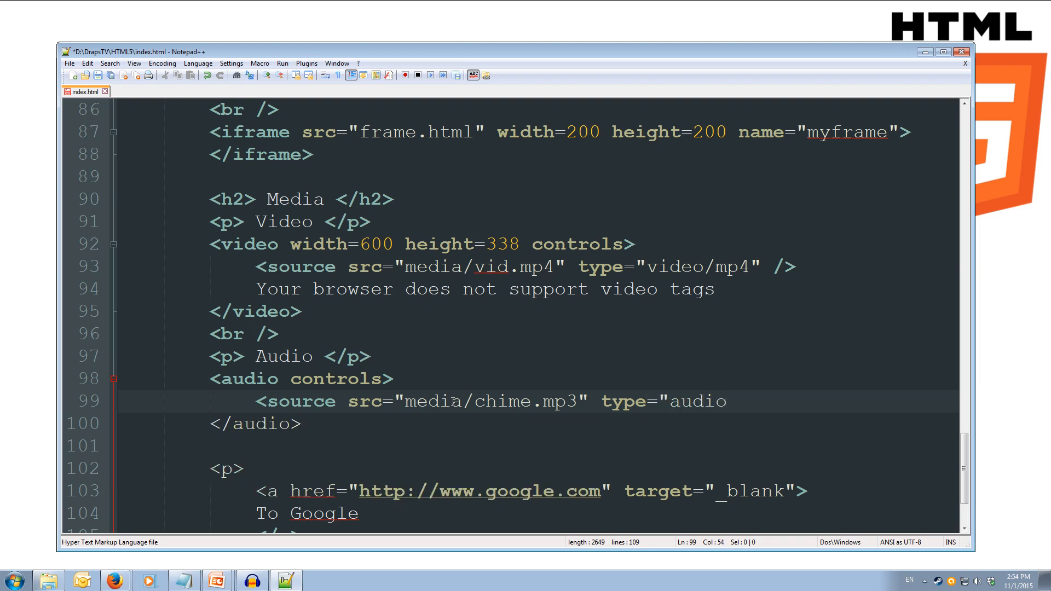
pyautogui.write('/mpeg')
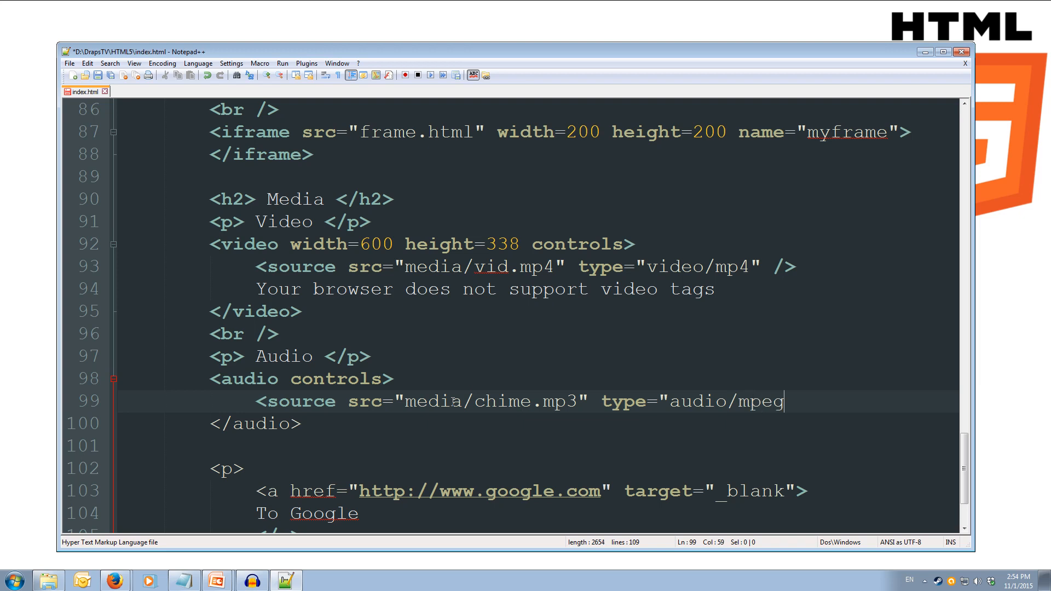
pyautogui.write('" /')
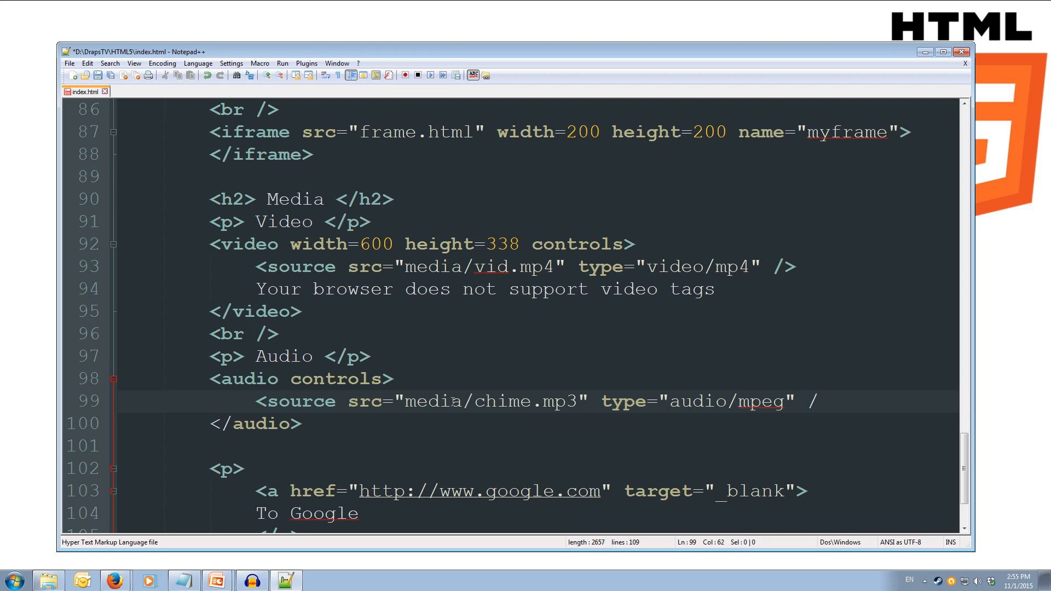
pyautogui.write('>')
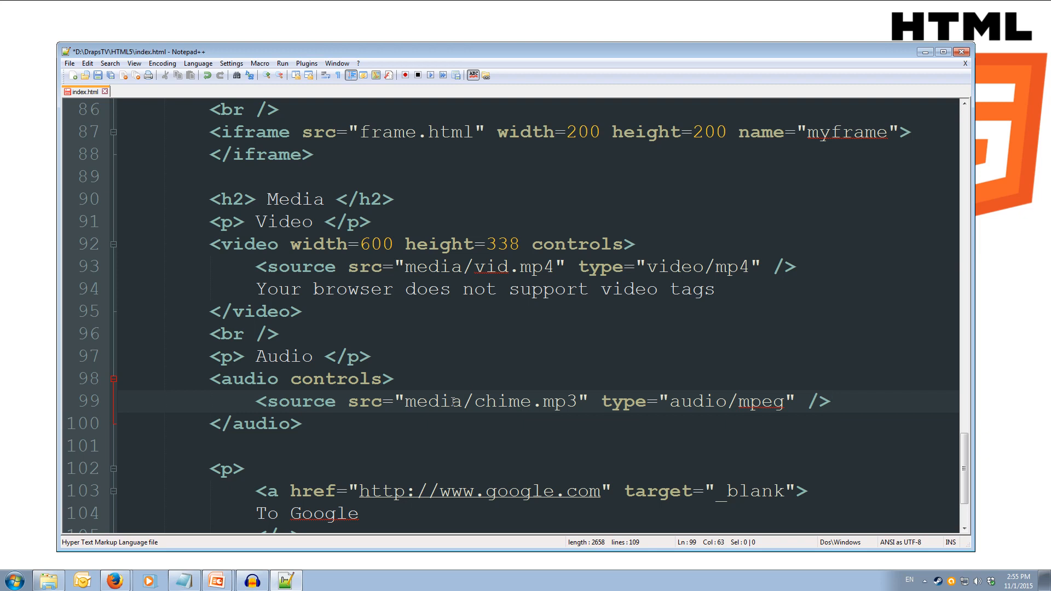
pyautogui.click(830, 401)
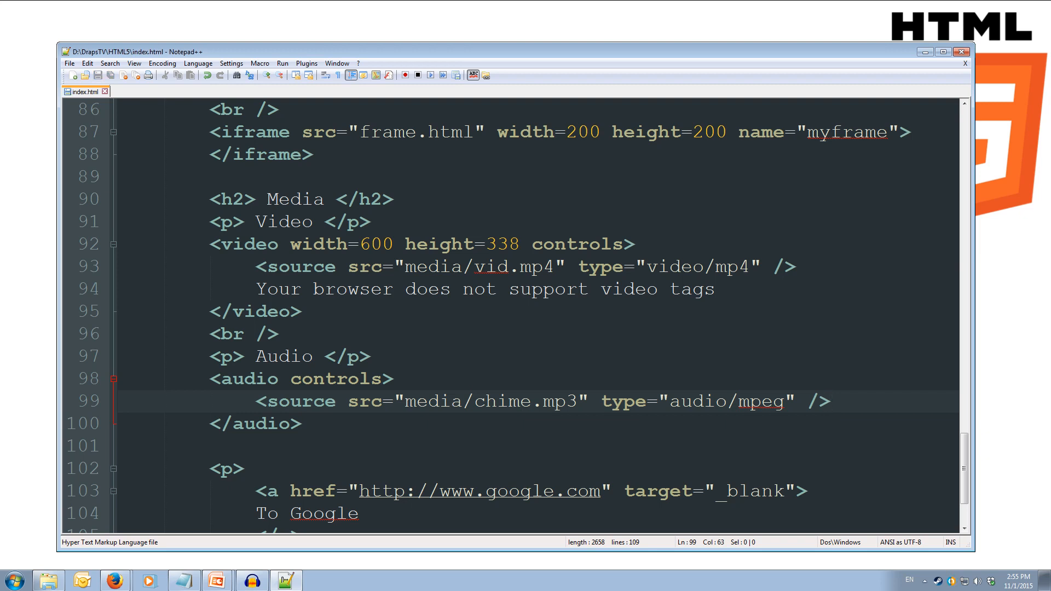
pyautogui.moveTo(115, 580)
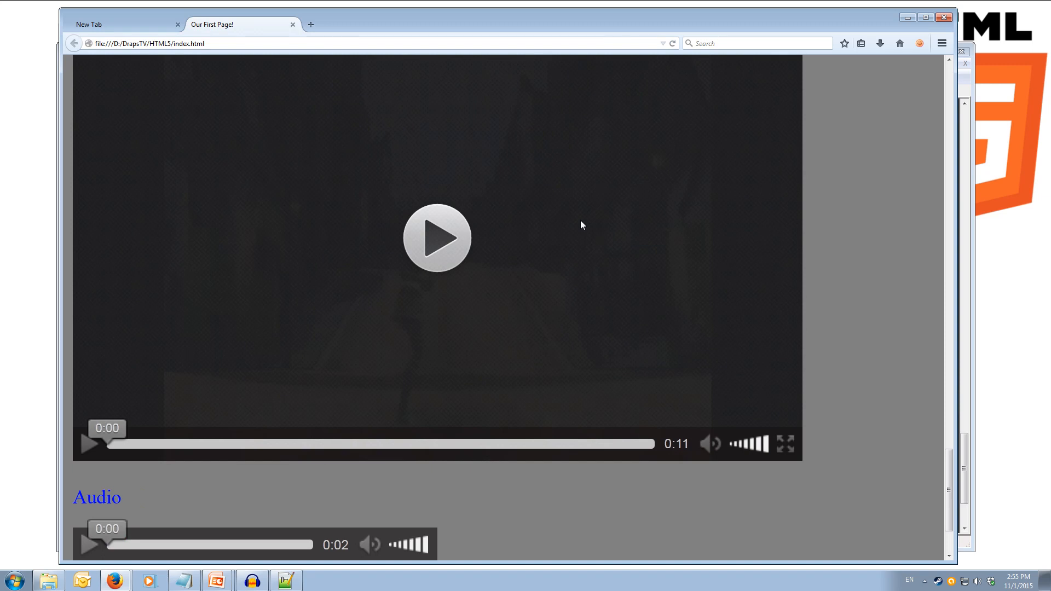
# Step: Scroll to the Media section and play the chime audio clip to its end
pyautogui.scroll(-3)
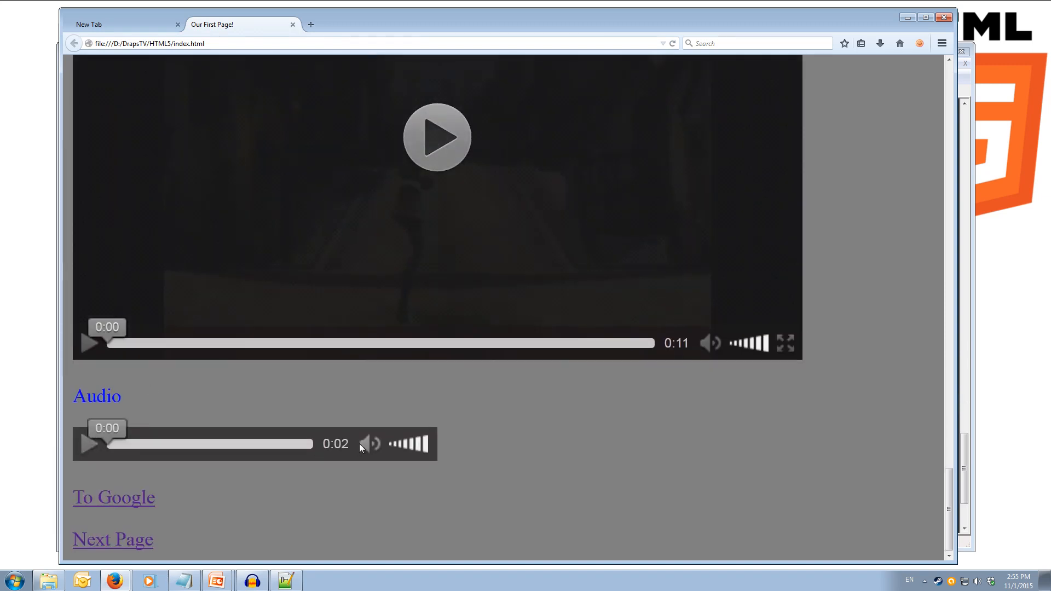
pyautogui.moveTo(485, 365)
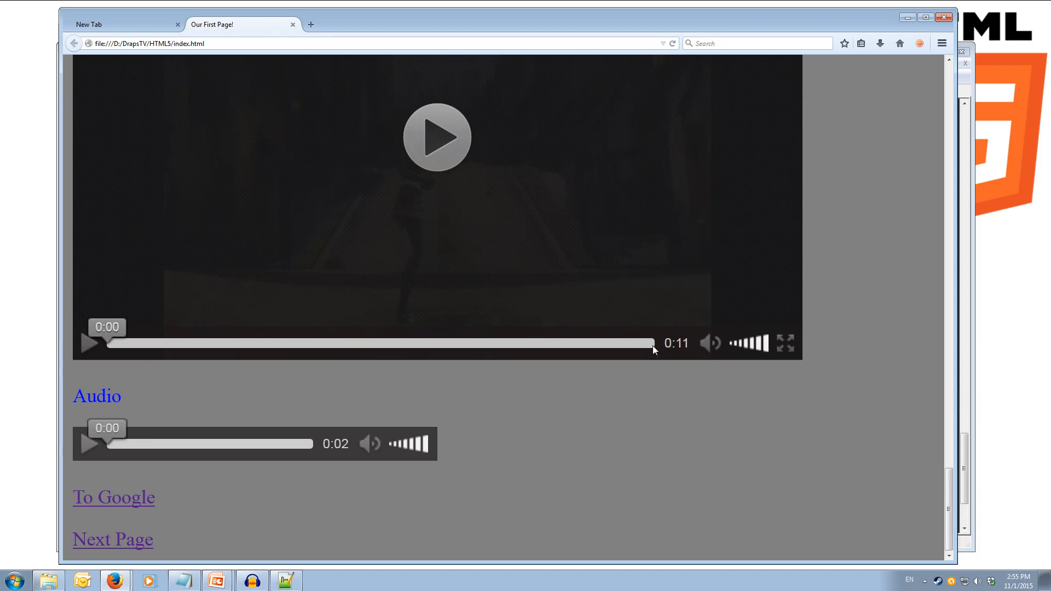
pyautogui.moveTo(248, 455)
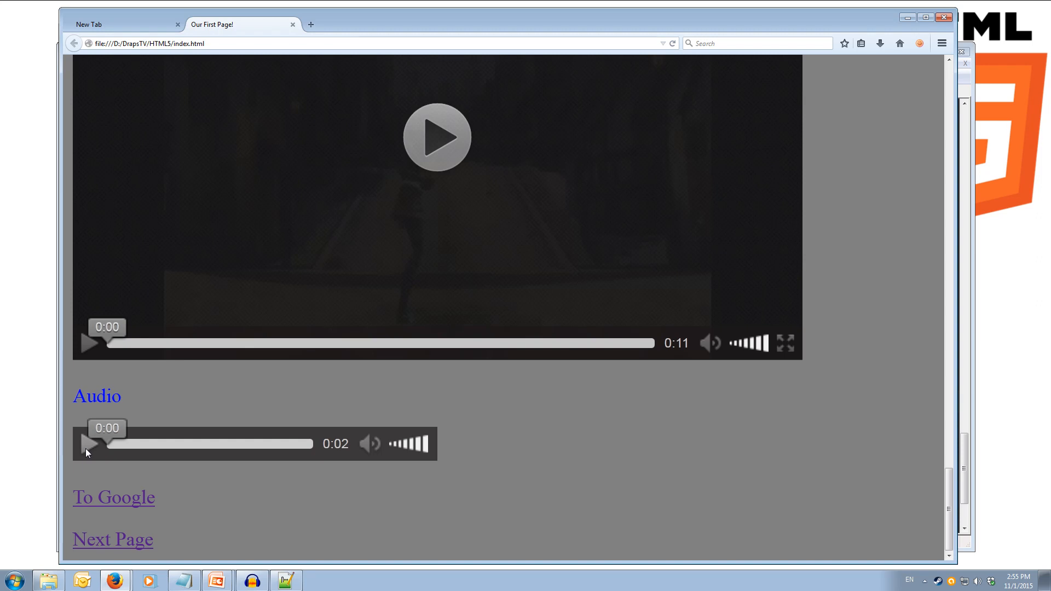
pyautogui.click(87, 444)
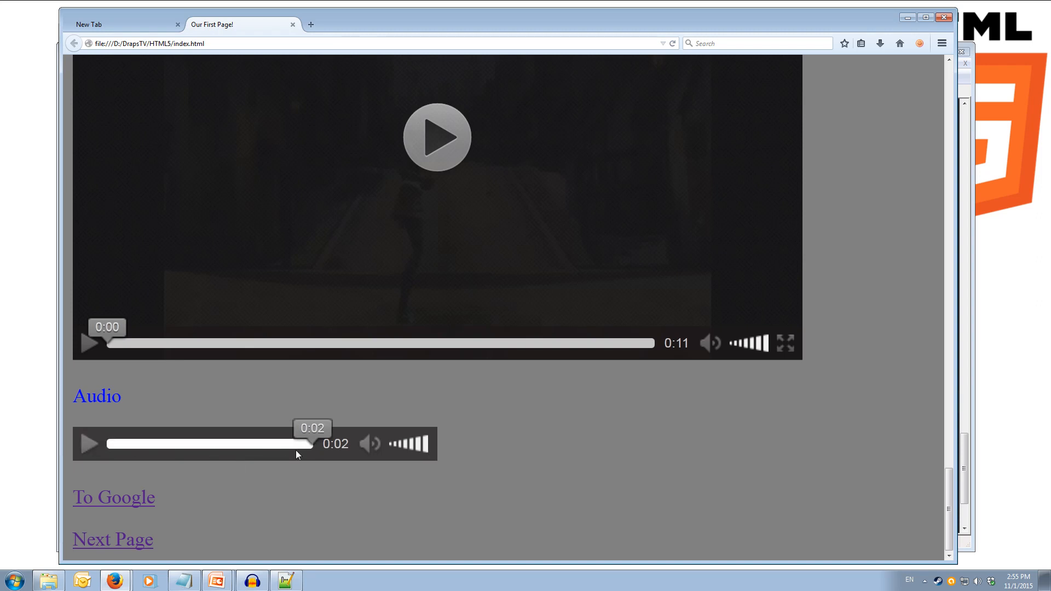
pyautogui.moveTo(161, 373)
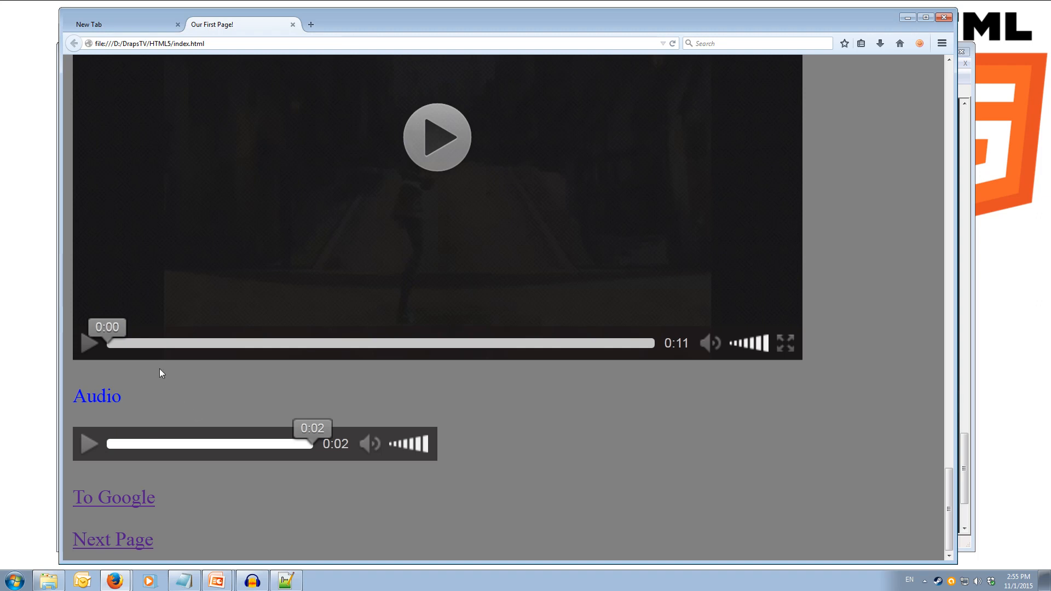
pyautogui.moveTo(506, 393)
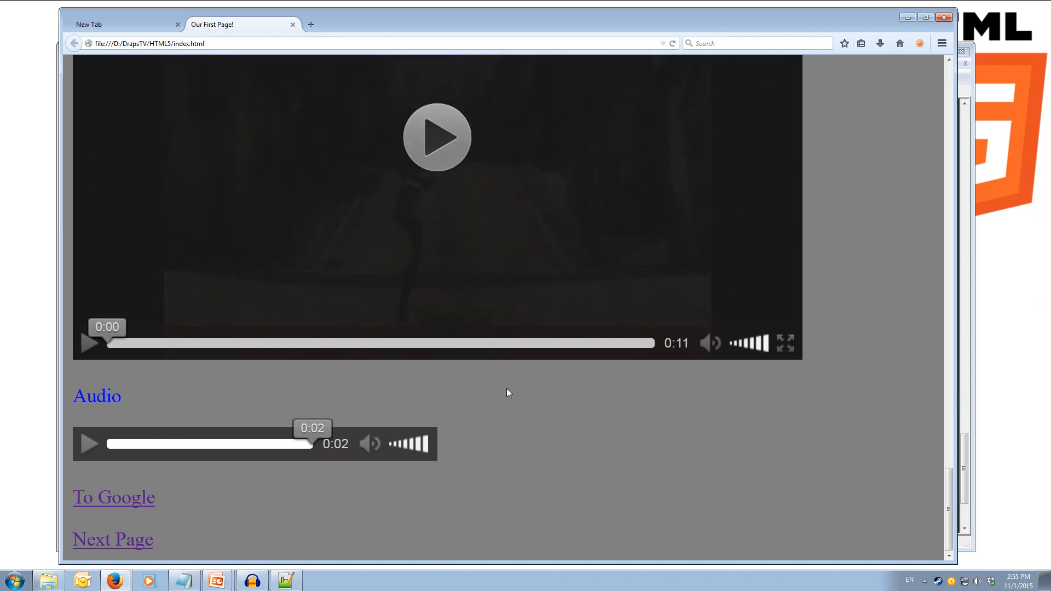
pyautogui.moveTo(337, 409)
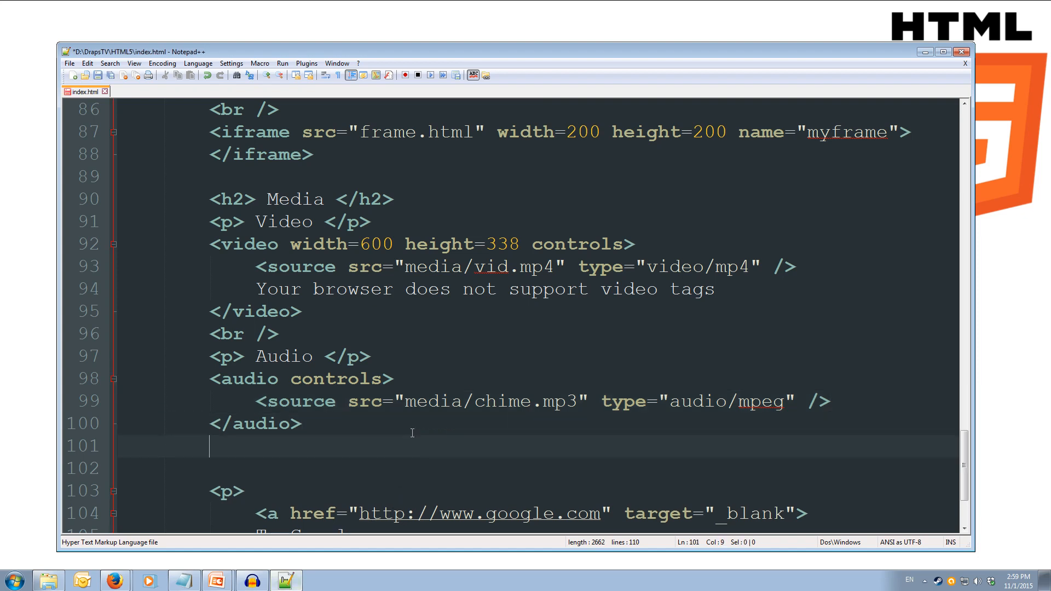
# Step: After the audio add a <br /> and a <p> YouTube </p> paragraph
pyautogui.write('<br /')
pyautogui.click(536, 467)
pyautogui.write('<p')
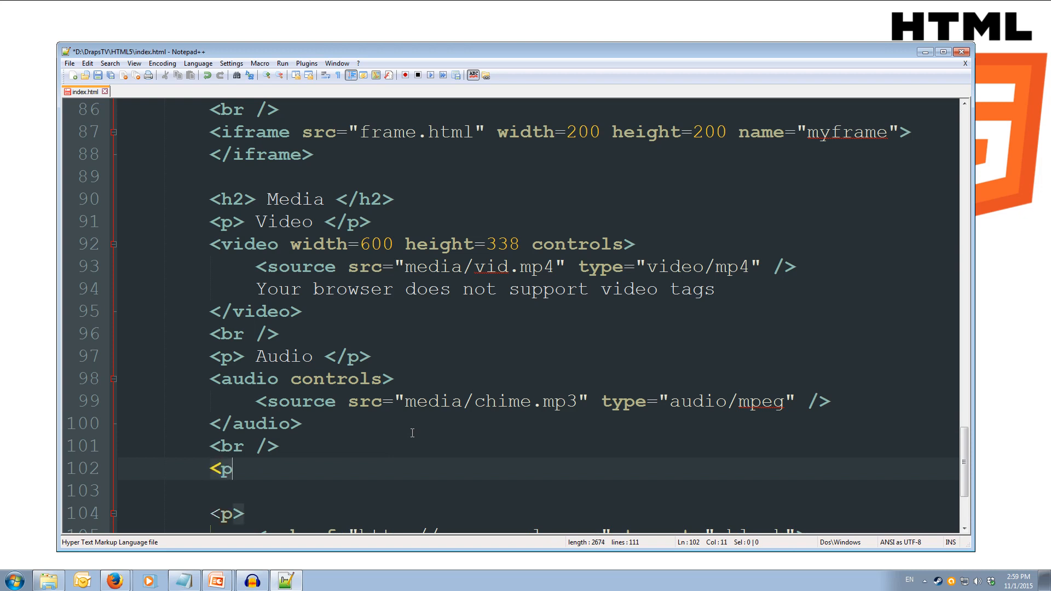
pyautogui.write('>')
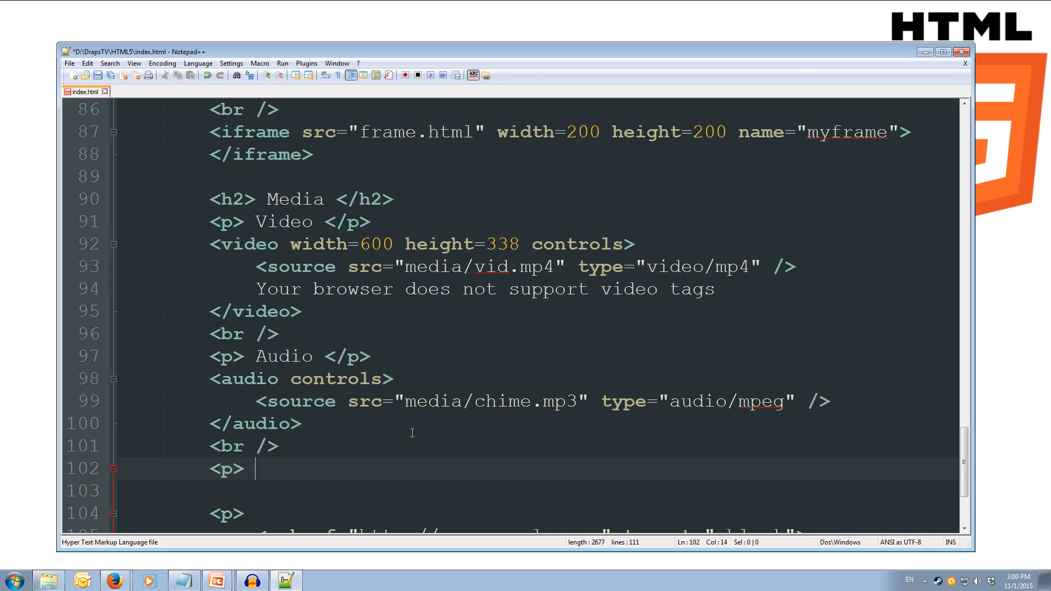
pyautogui.press('Backspace')
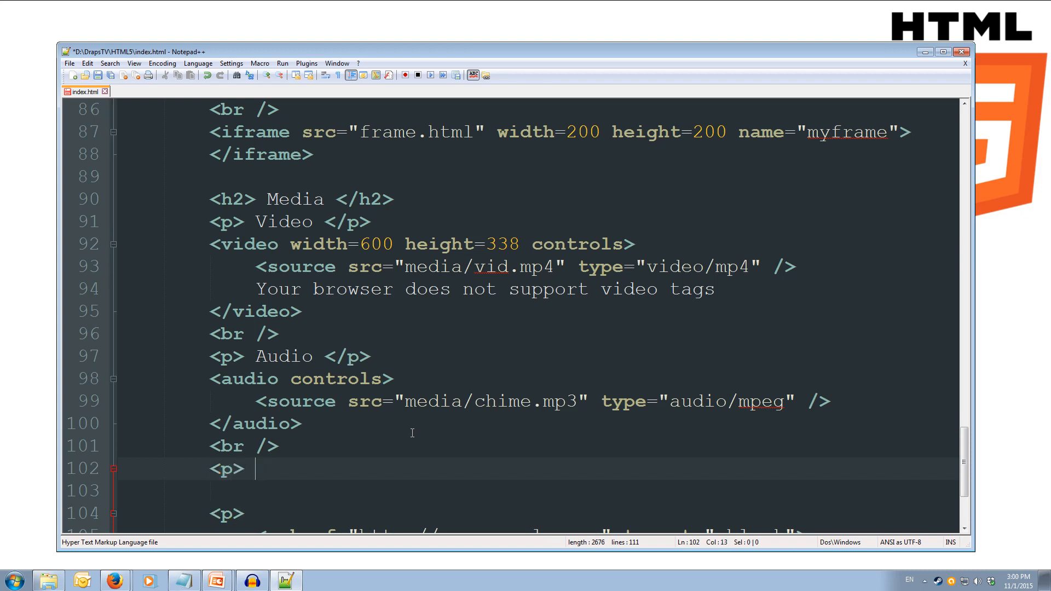
pyautogui.write('YouTbe <')
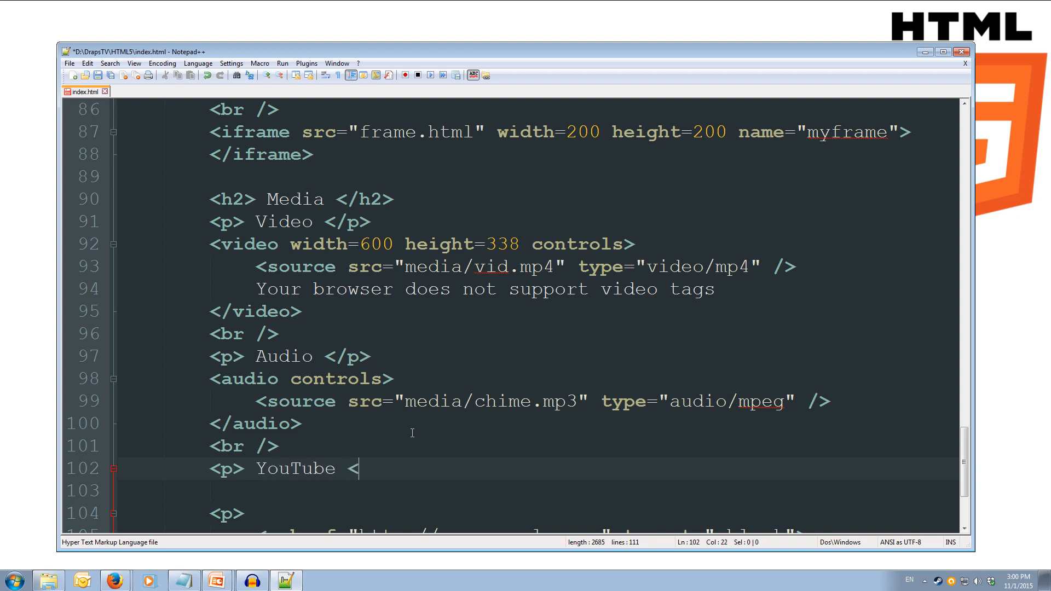
pyautogui.write('/>')
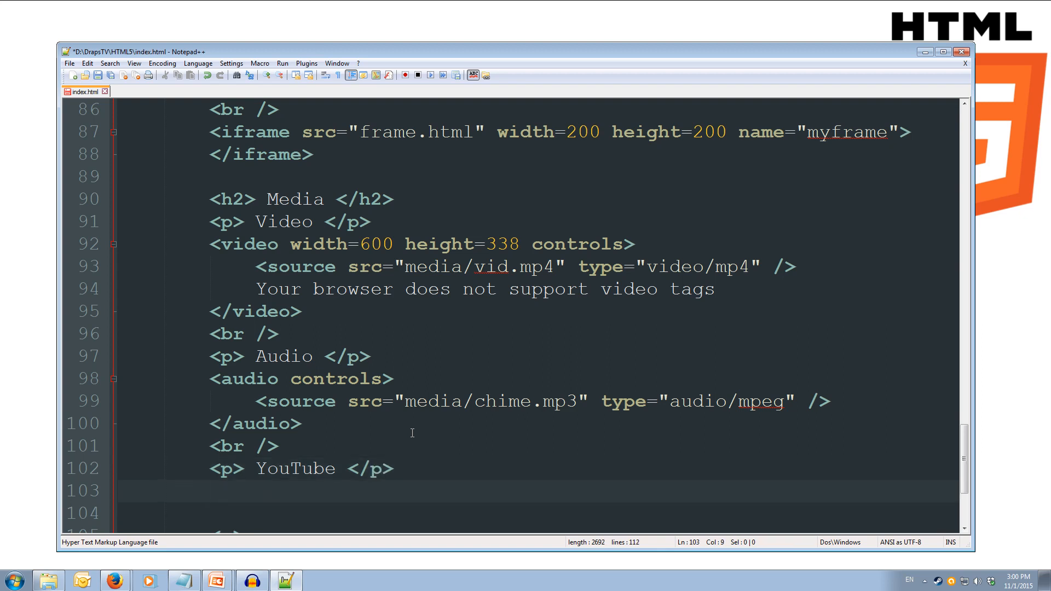
# Step: Start an <embed width=600 height=338 src=" tag for the YouTube video
pyautogui.write('<')
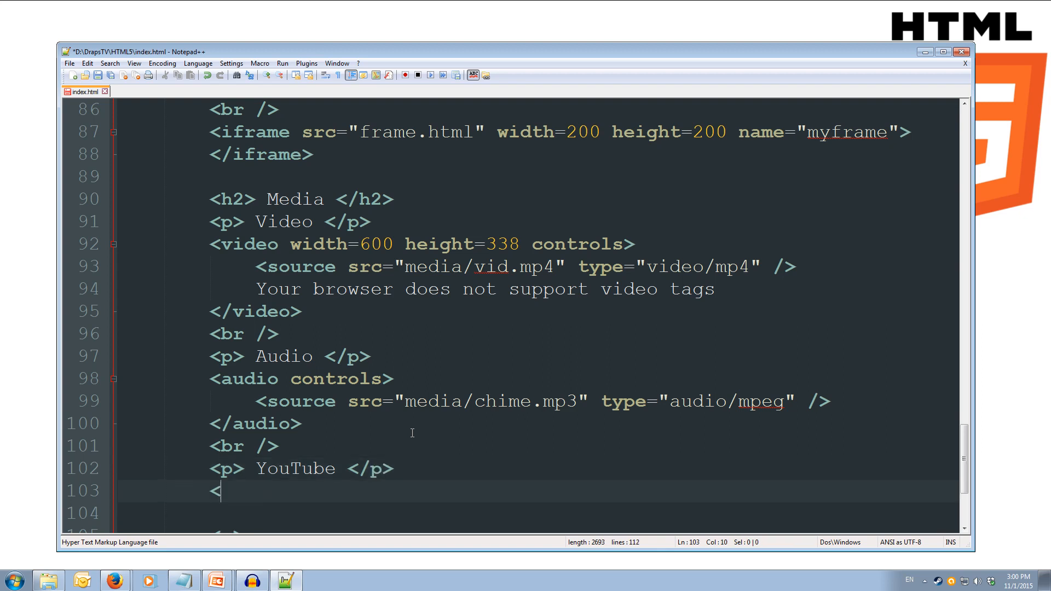
pyautogui.write('embed wid')
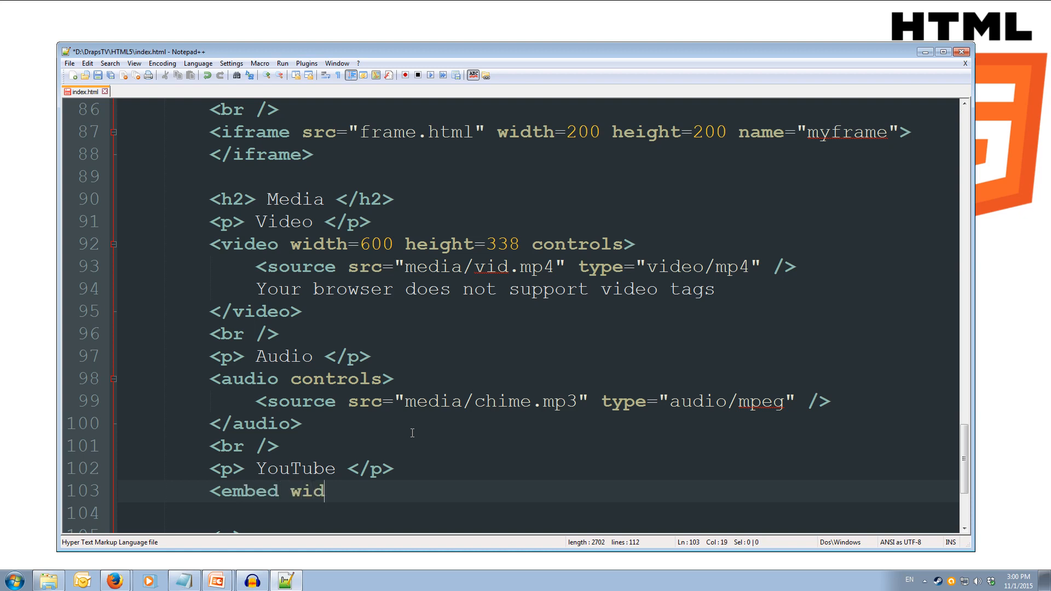
pyautogui.write('th=')
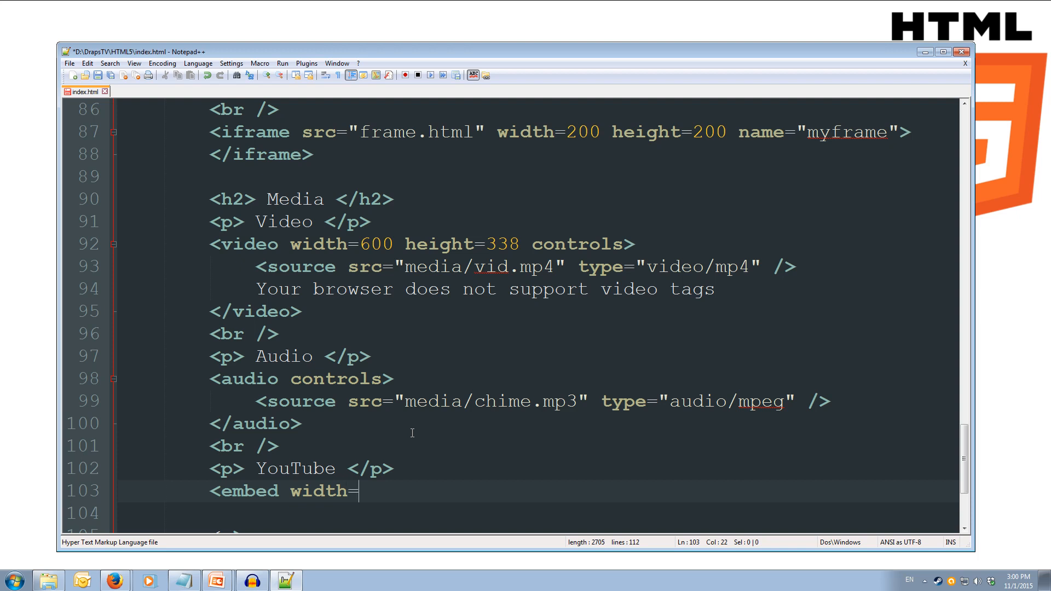
pyautogui.write('600 h')
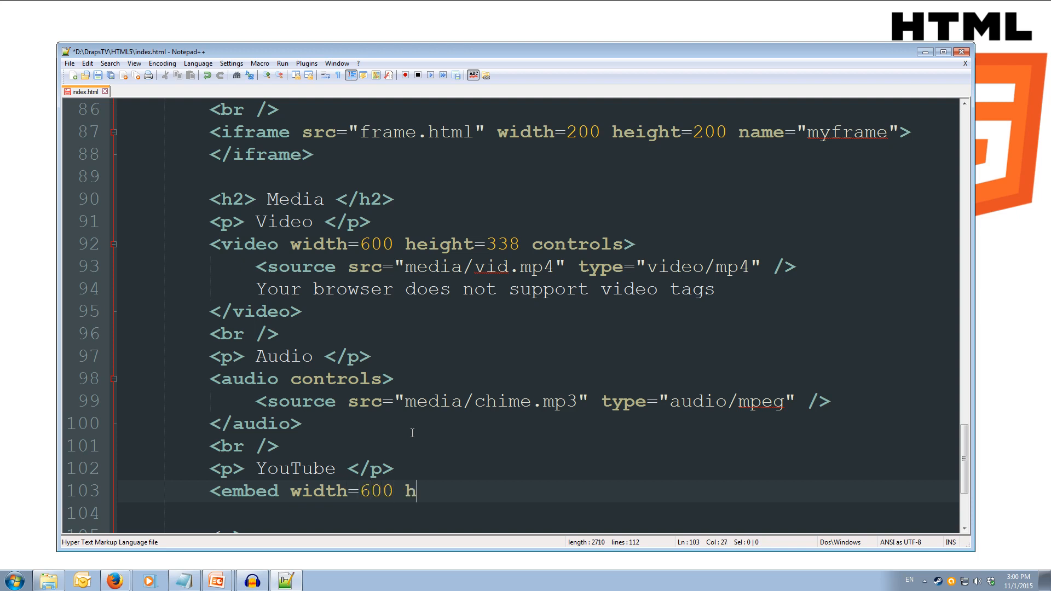
pyautogui.write('eight')
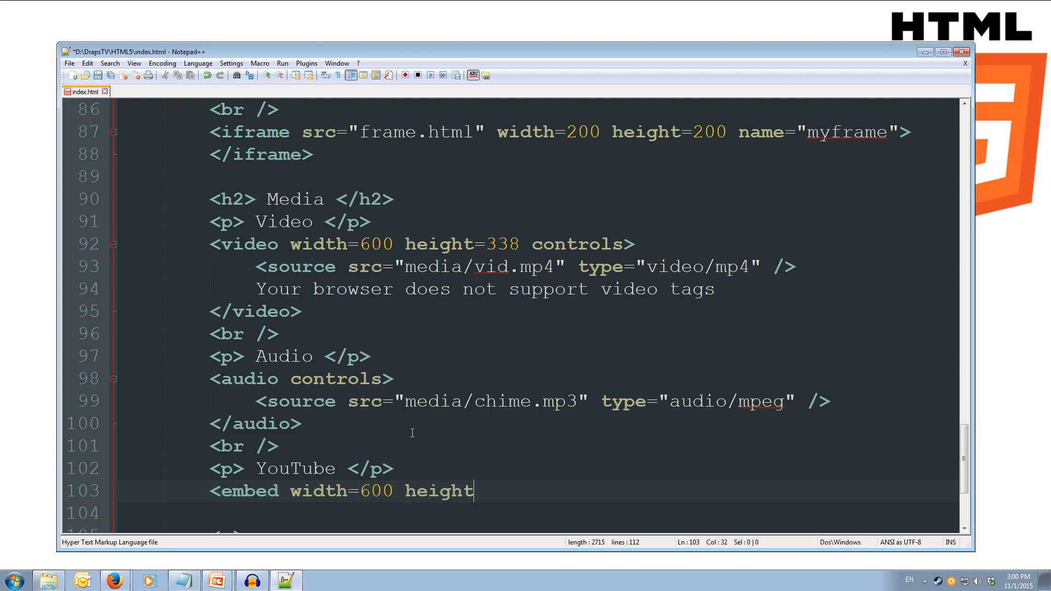
pyautogui.write('=338')
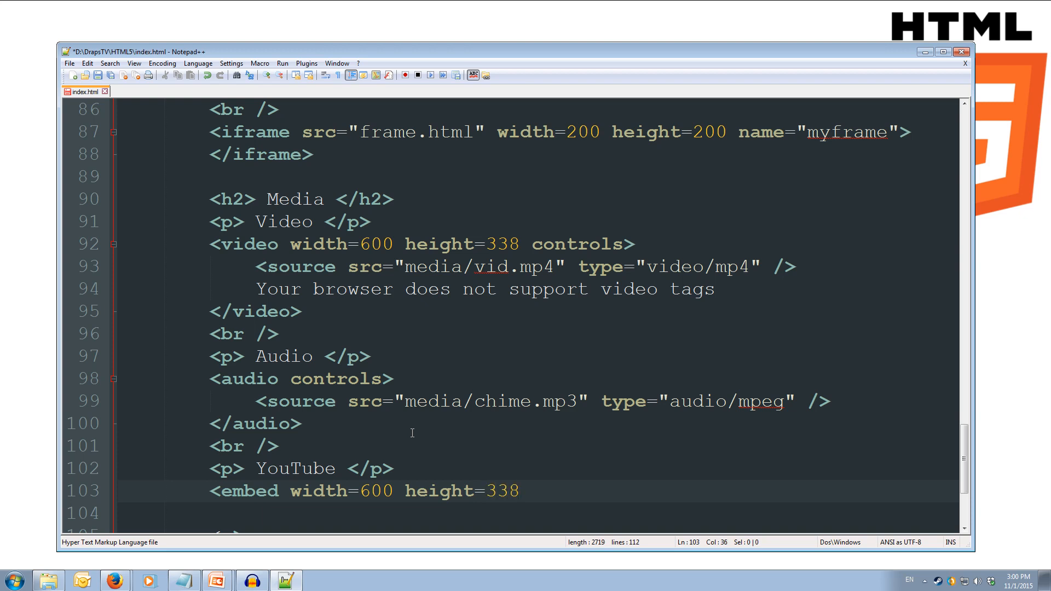
pyautogui.write('se')
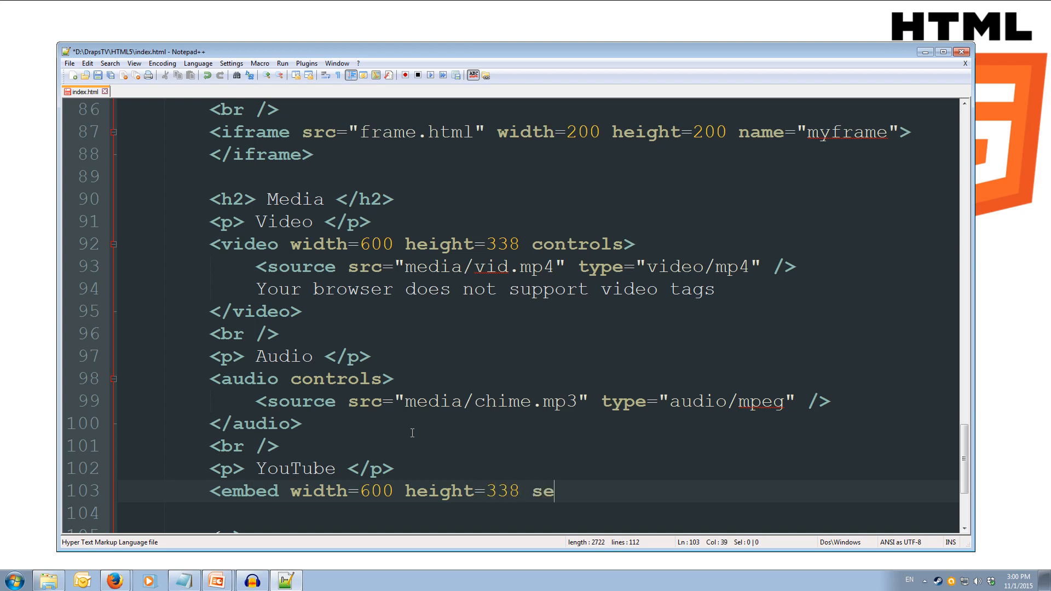
pyautogui.write('rc=')
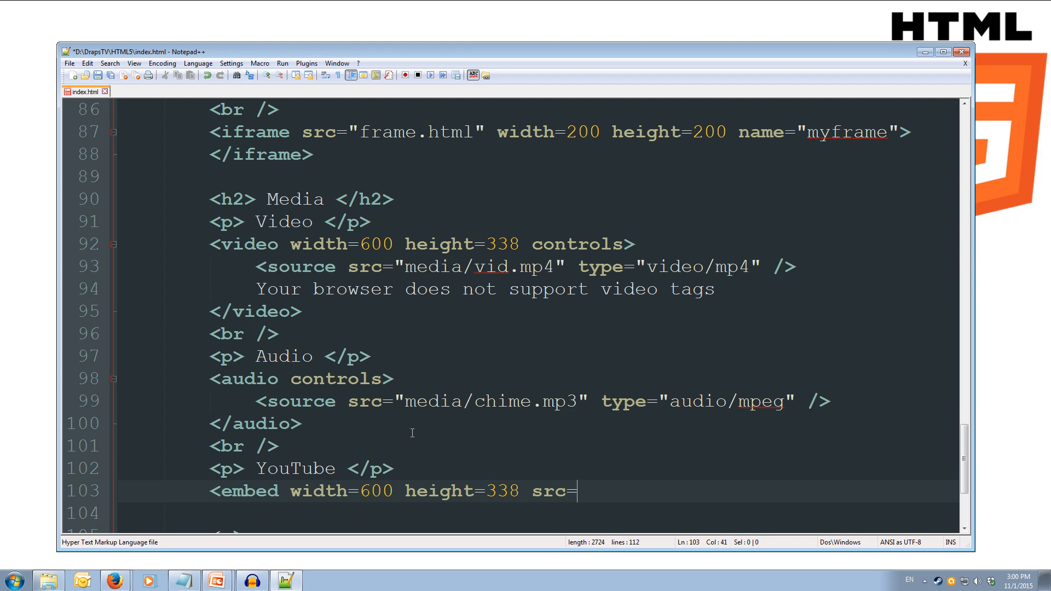
pyautogui.write('"')
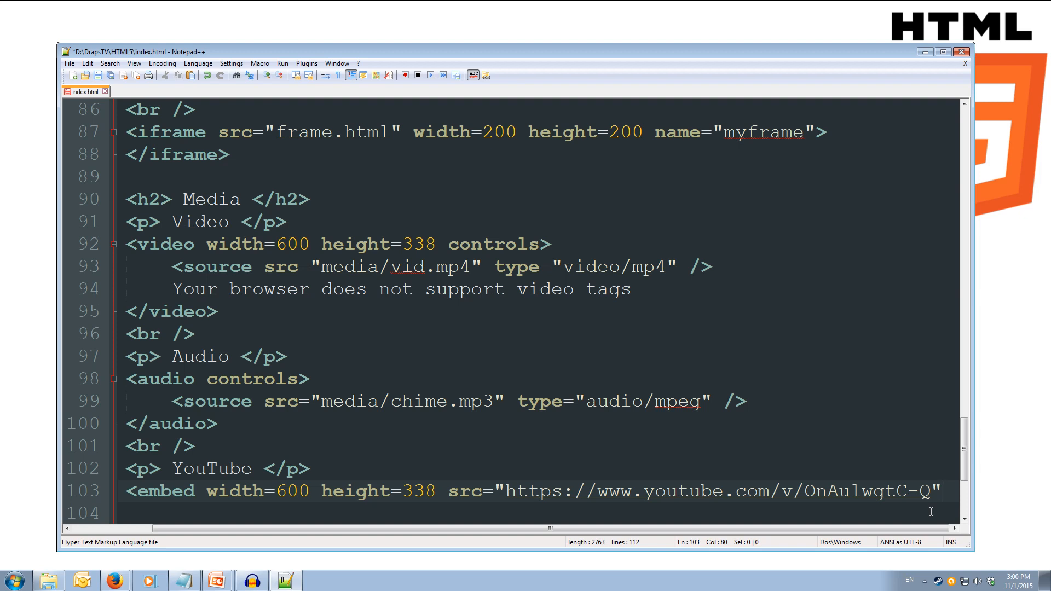
# Step: Complete the embed with the youtube.com/v URL and self-close the tag with />
pyautogui.write('/')
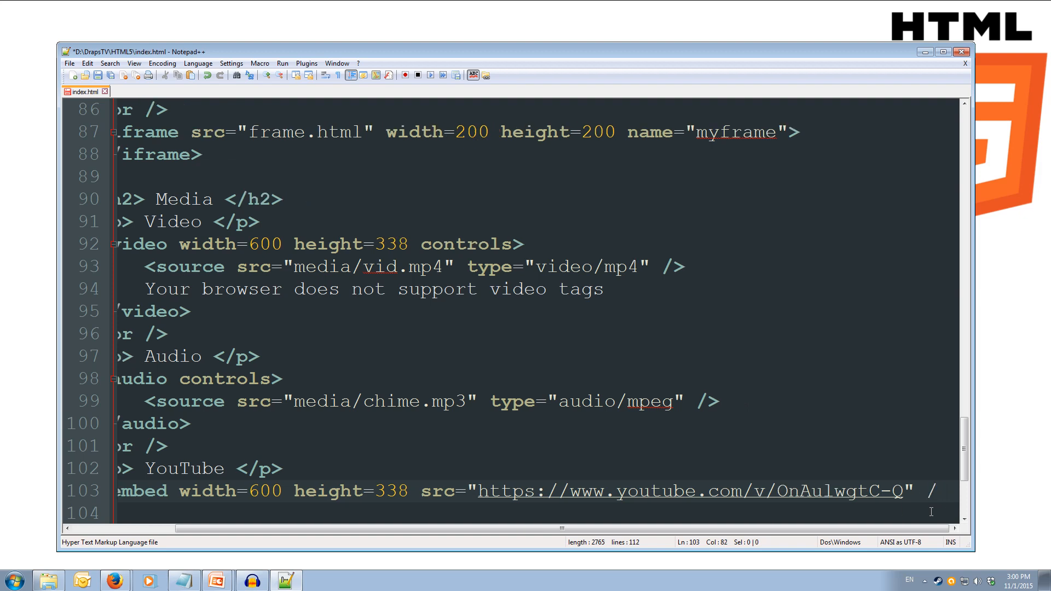
pyautogui.write('>')
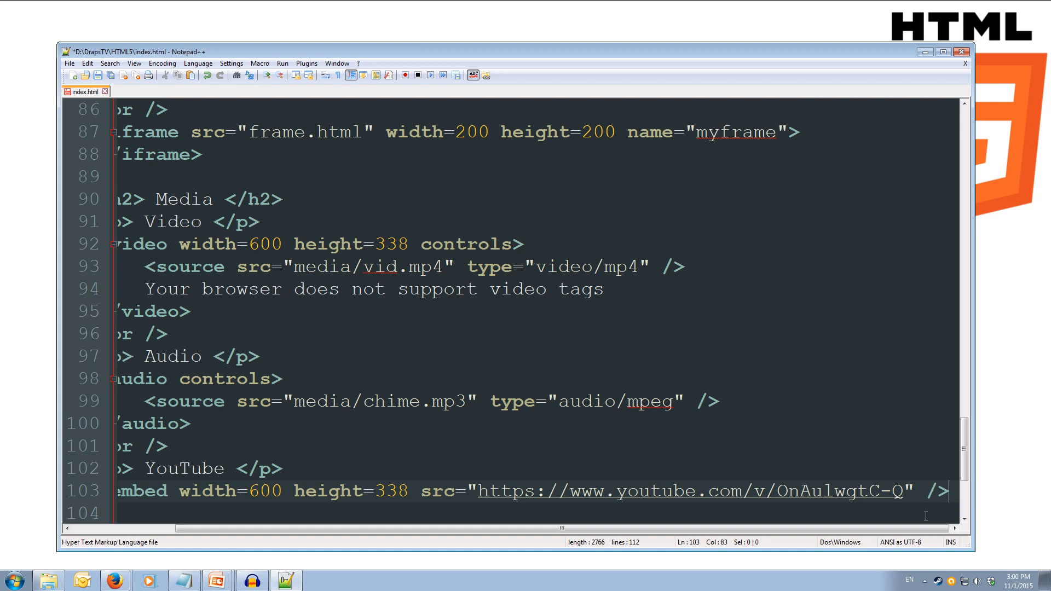
pyautogui.hscroll(-3)
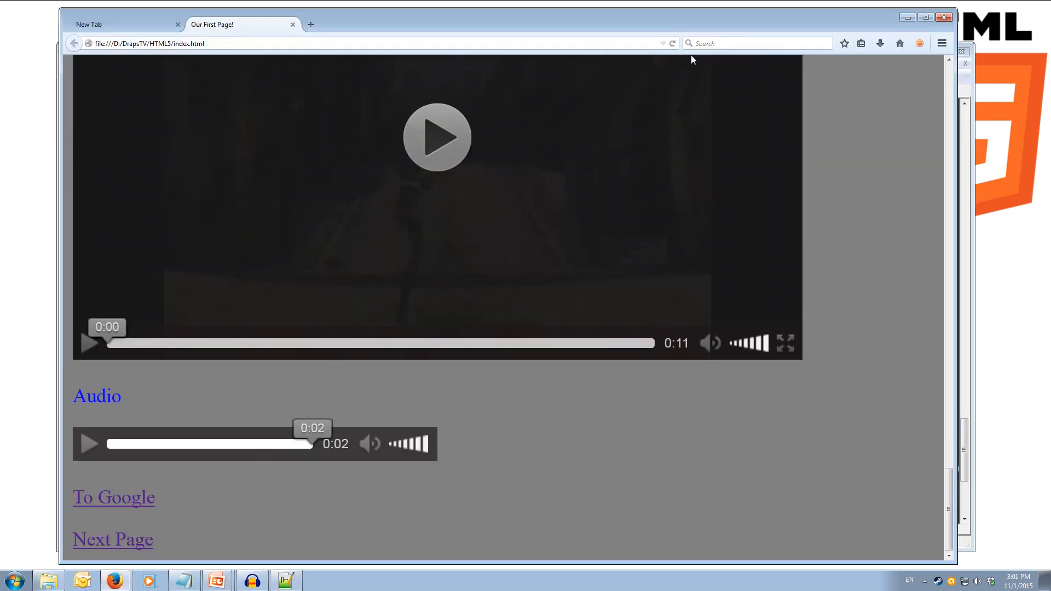
# Step: Reload the page and start playing the embedded YouTube HTML5 tutorial video in the new section
pyautogui.click(113, 497)
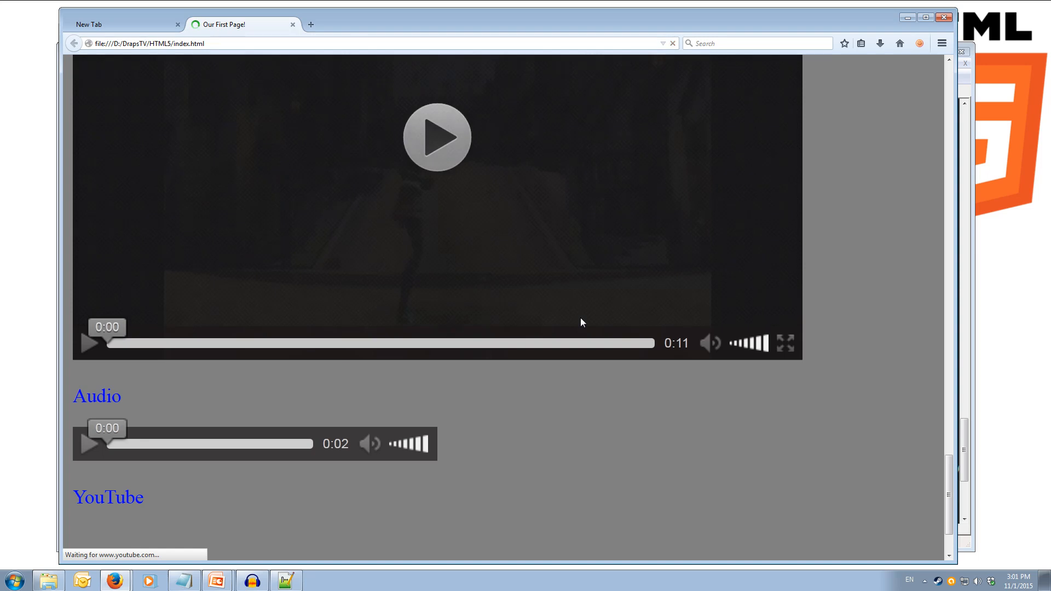
pyautogui.scroll(-3)
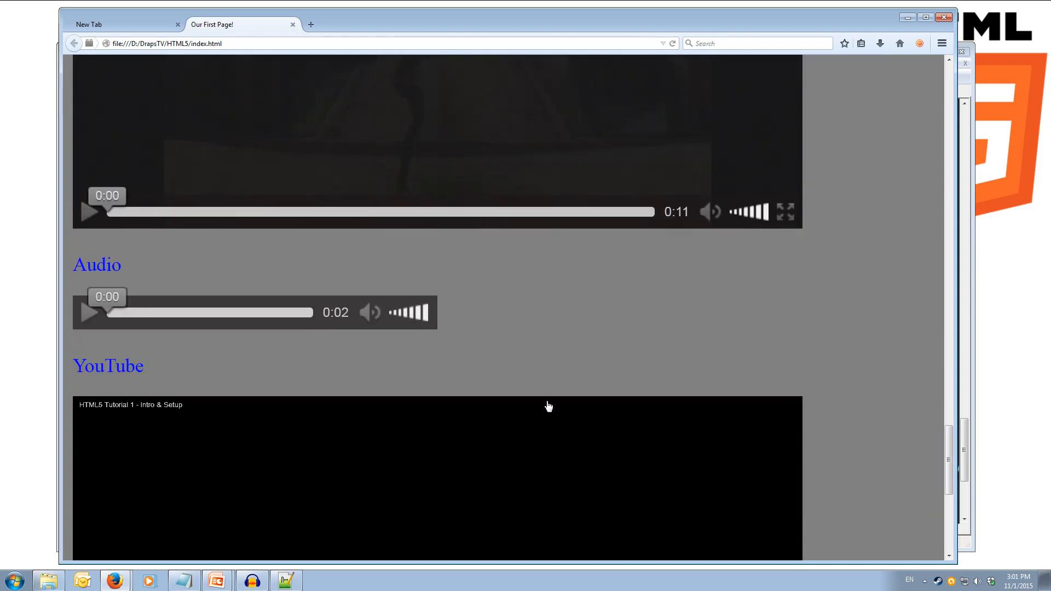
pyautogui.scroll(-3)
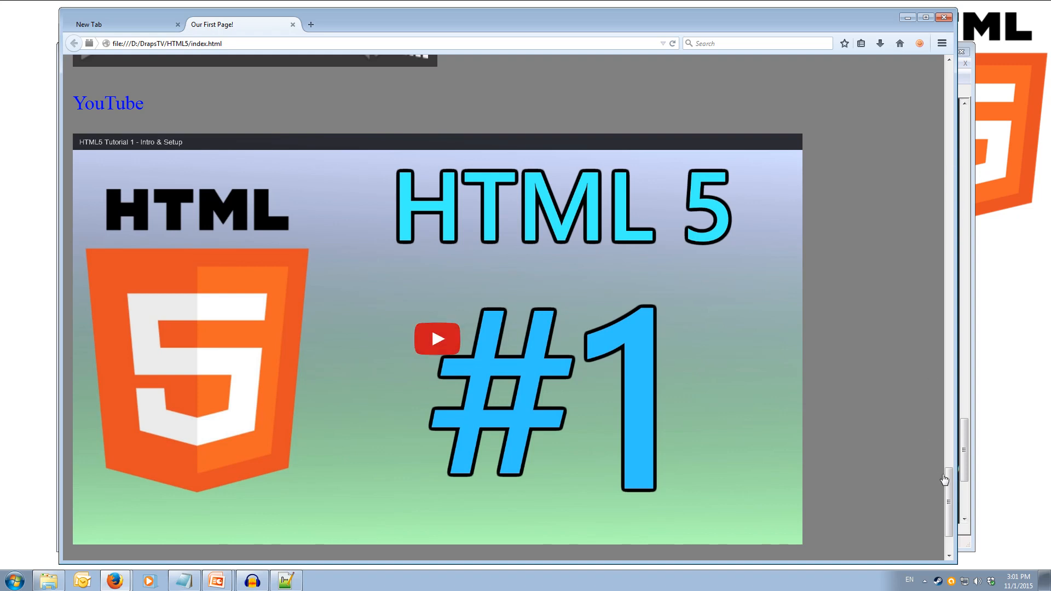
pyautogui.scroll(-3)
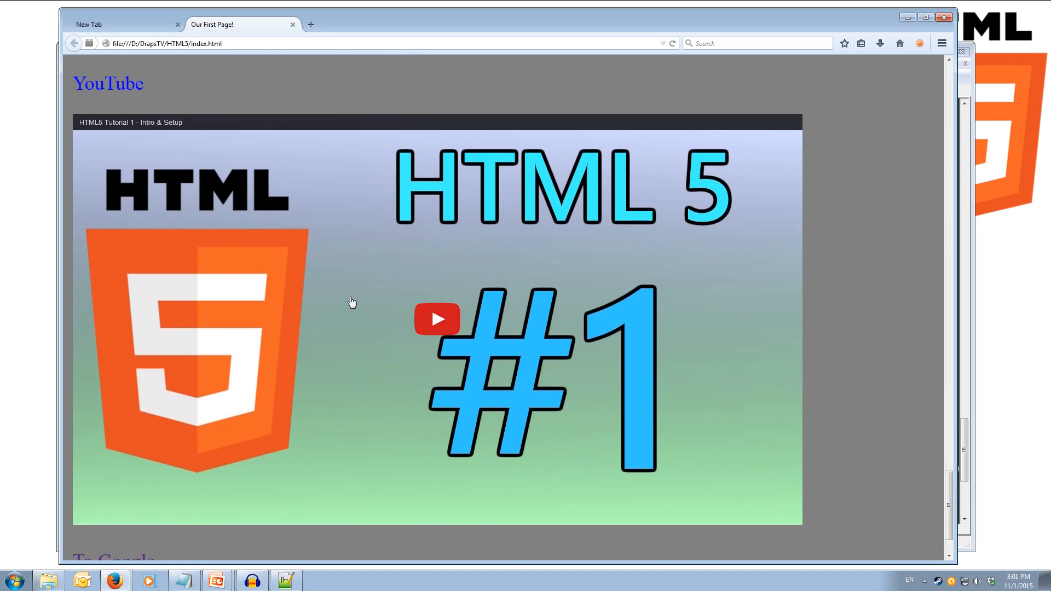
pyautogui.click(436, 319)
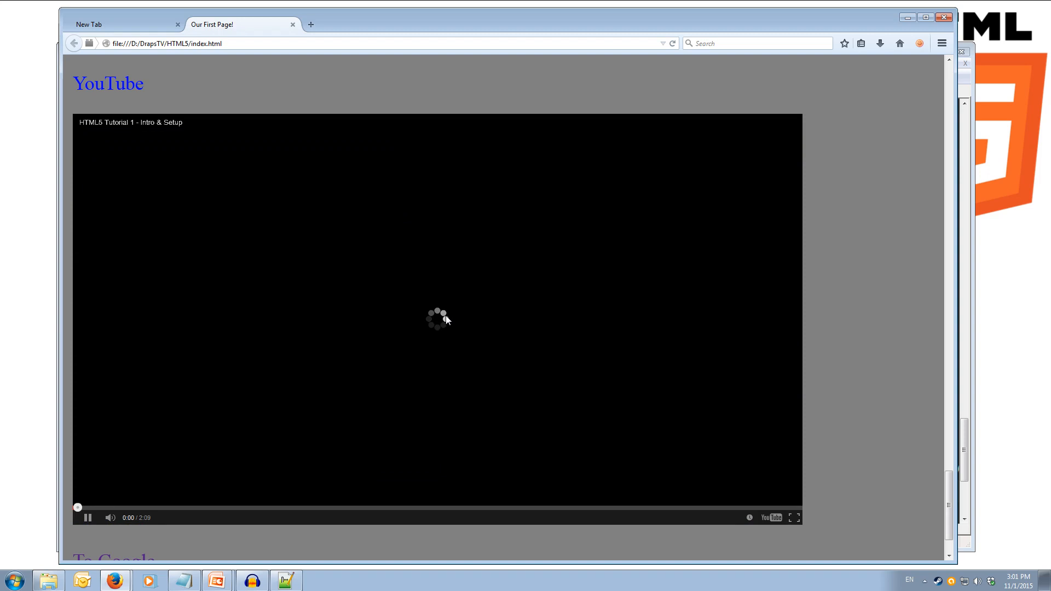
pyautogui.moveTo(757, 524)
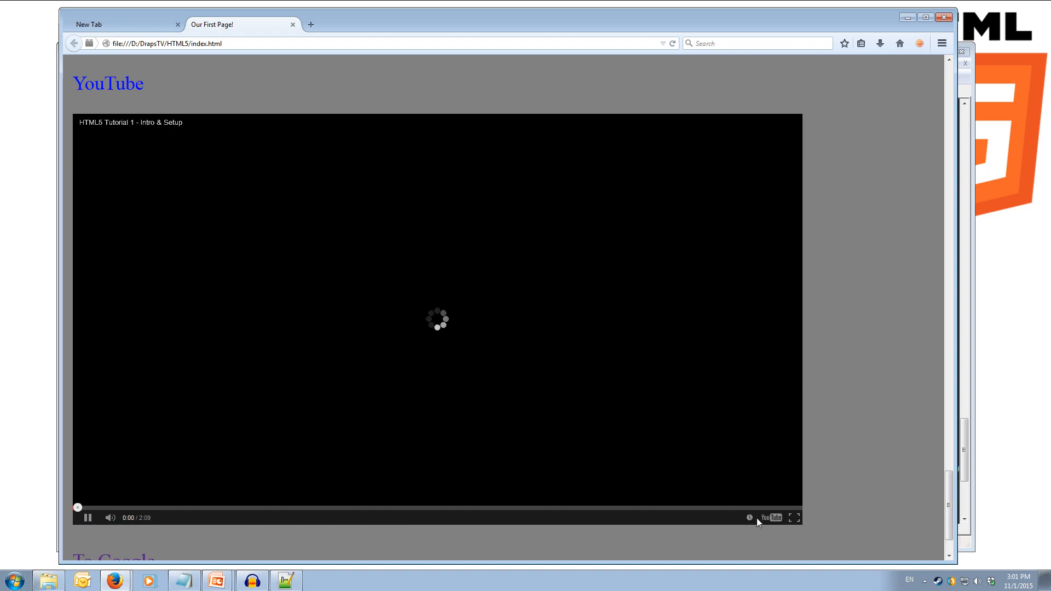
pyautogui.moveTo(796, 518)
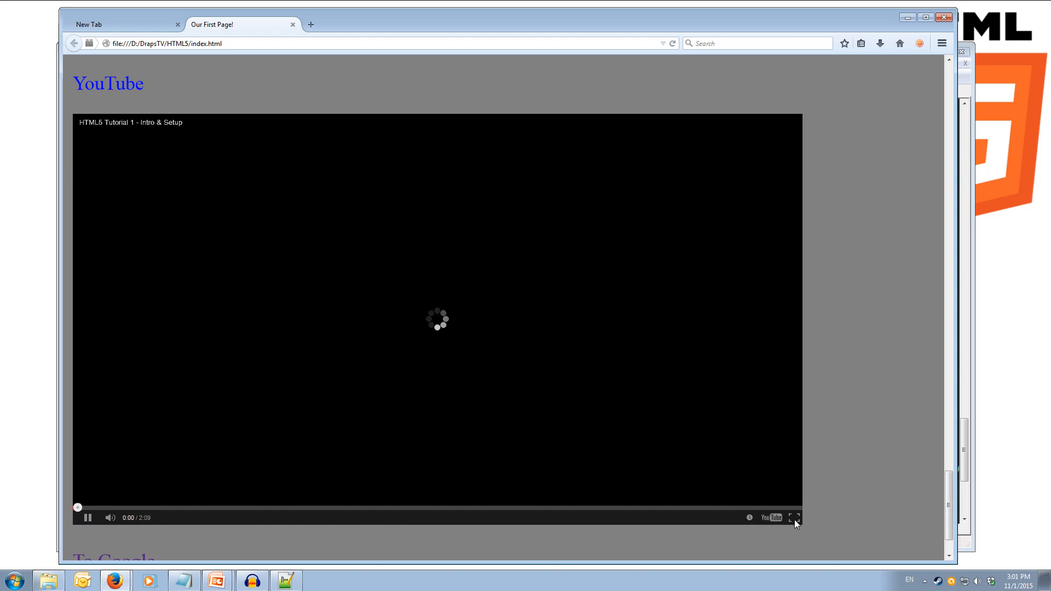